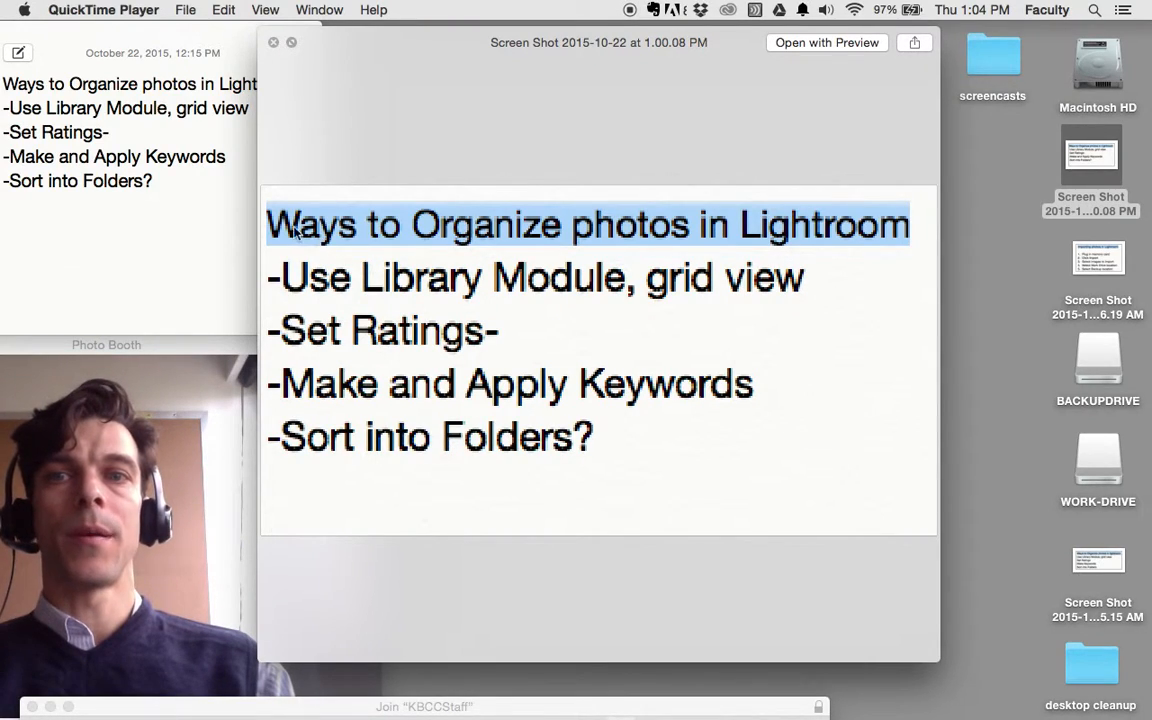
pyautogui.moveTo(584, 220)
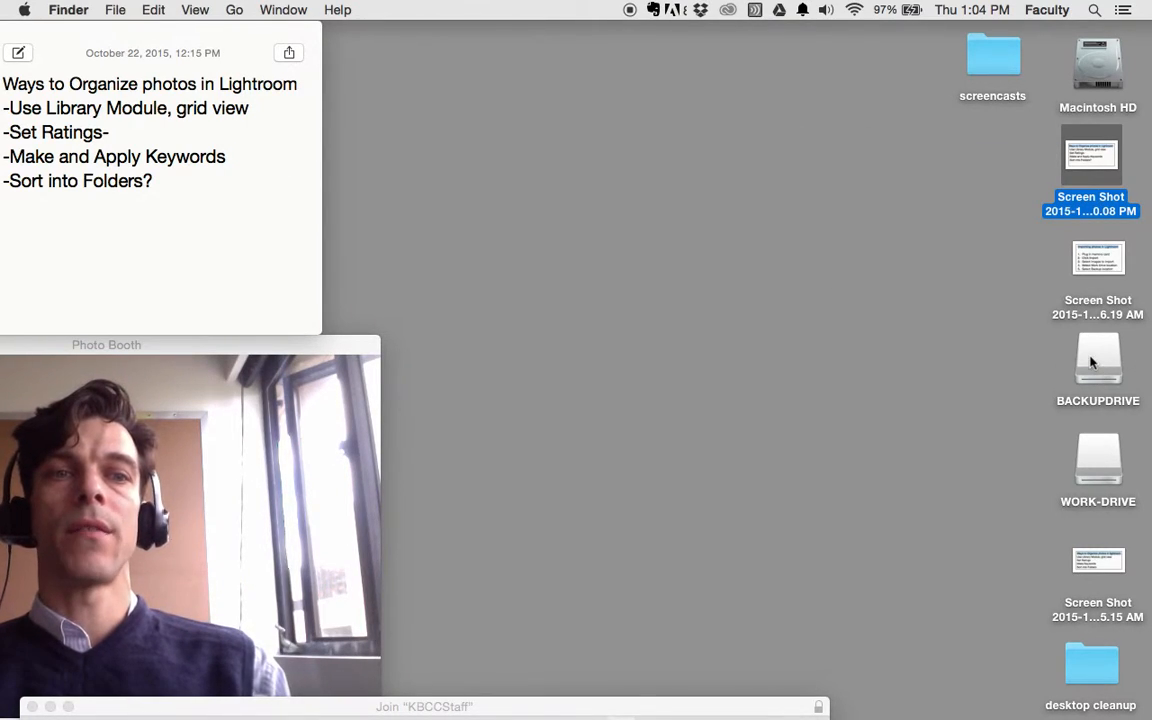
pyautogui.moveTo(1068, 376)
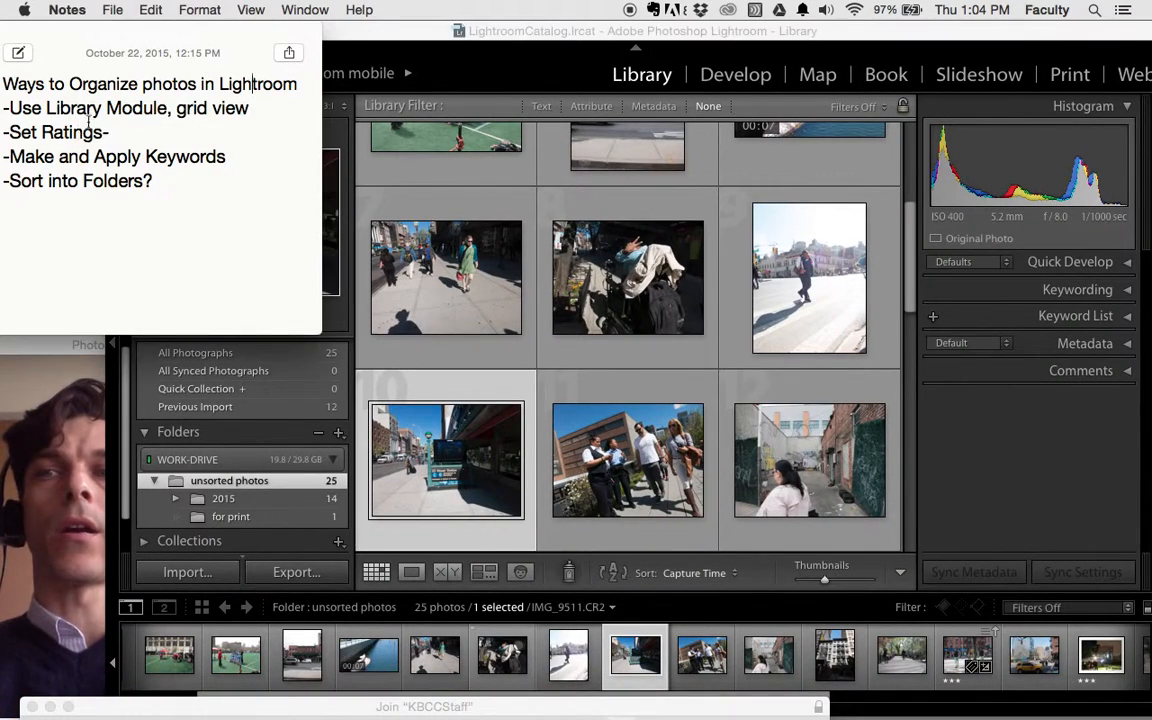
pyautogui.doubleClick(76, 108)
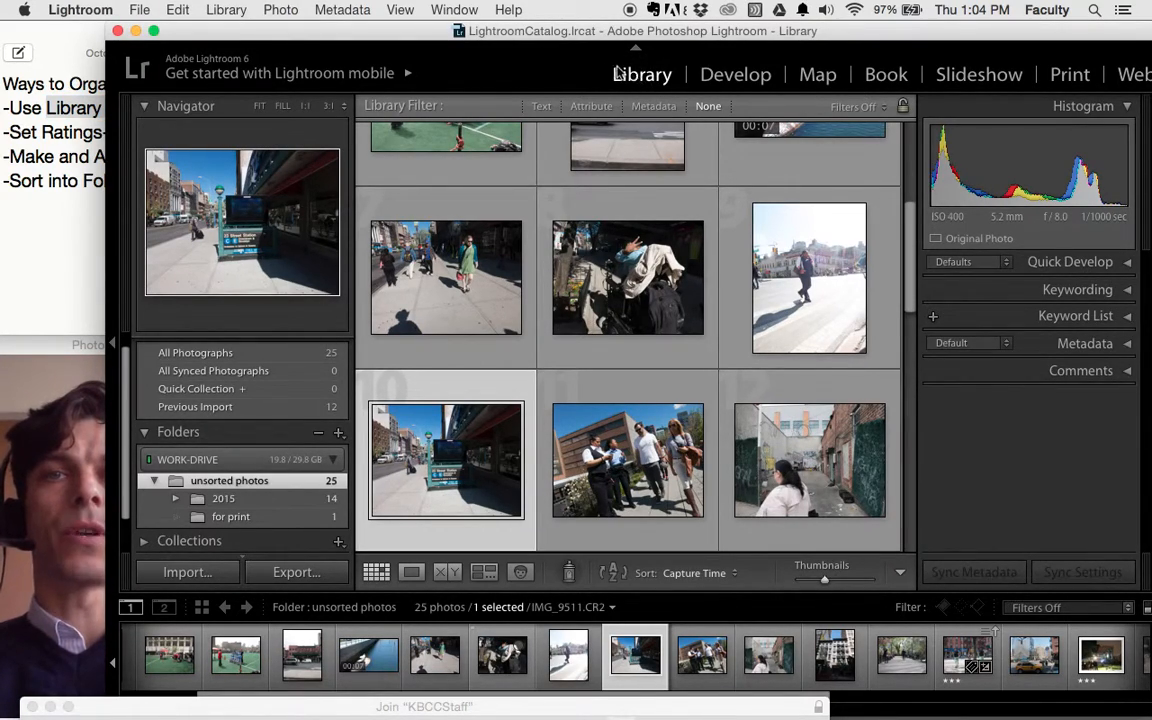
pyautogui.click(440, 8)
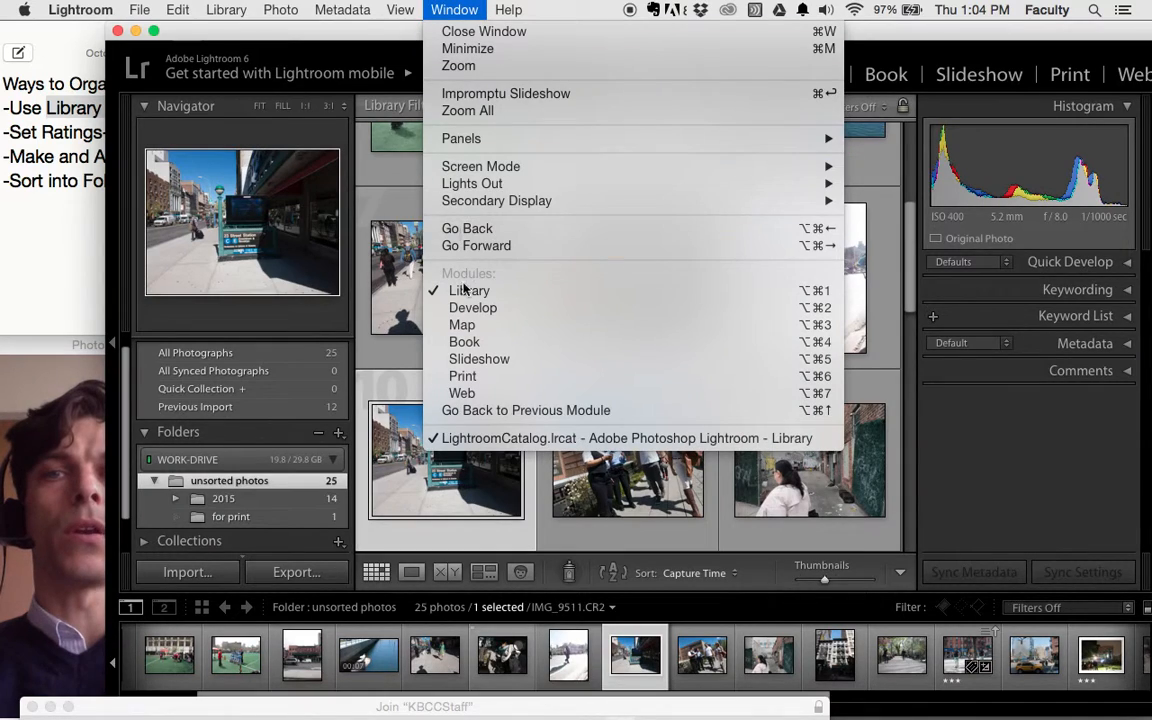
pyautogui.click(470, 290)
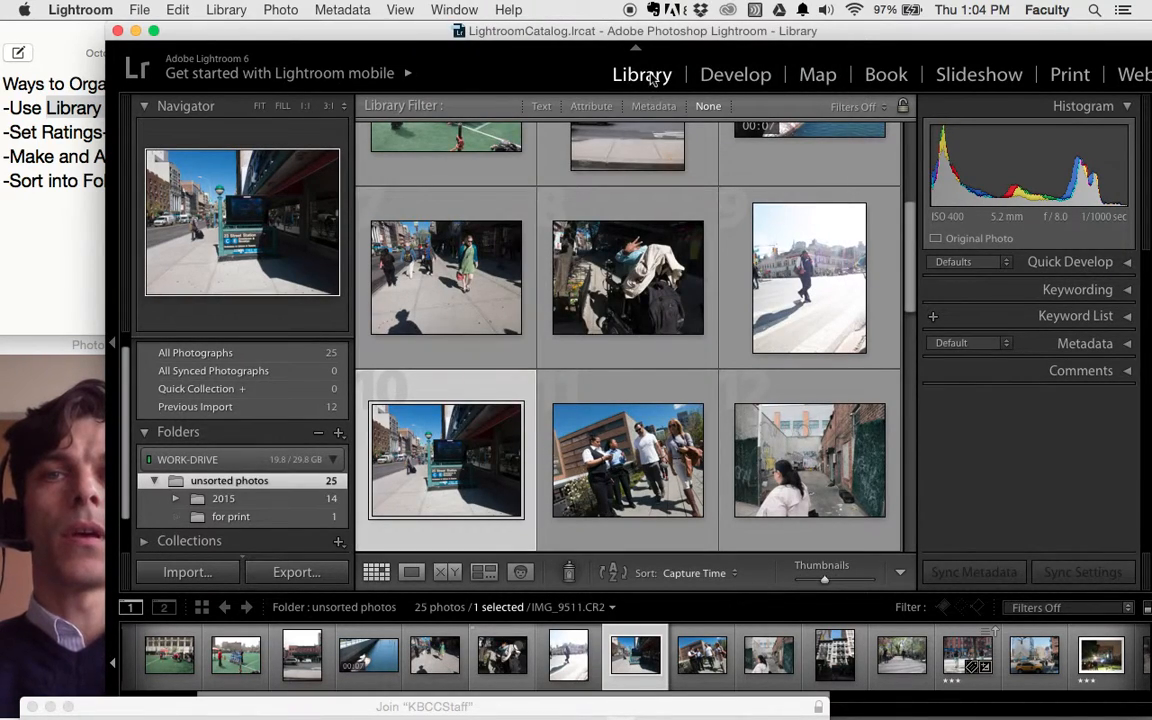
pyautogui.click(412, 572)
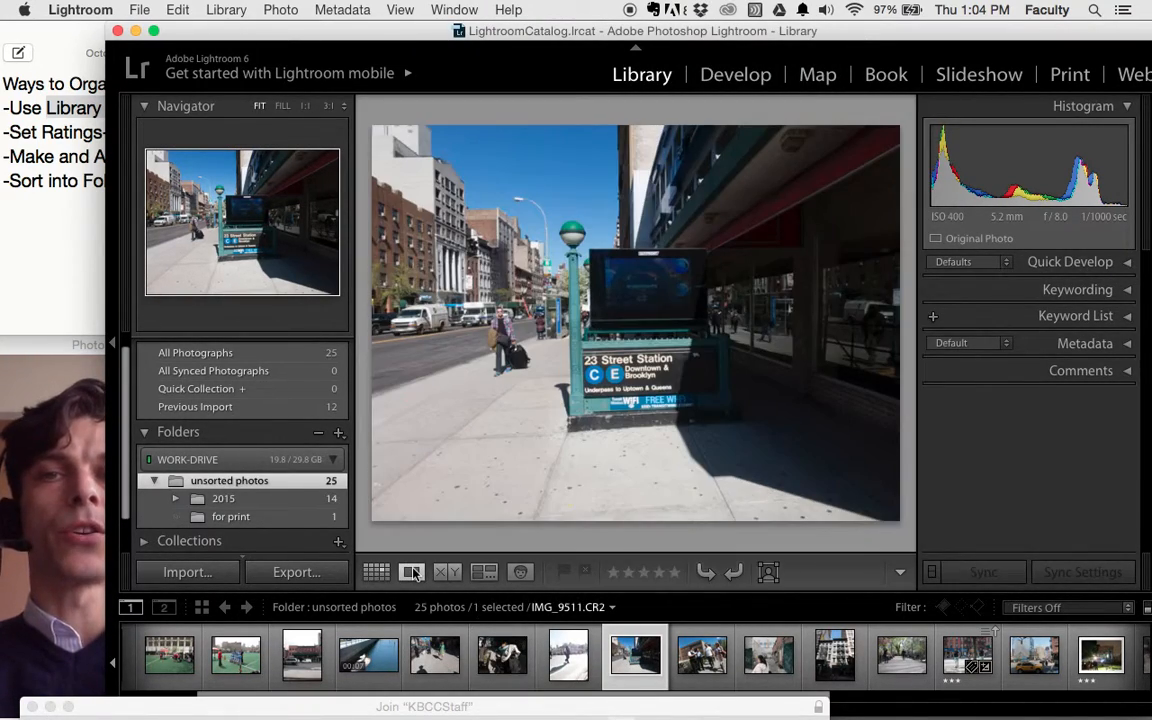
pyautogui.click(374, 572)
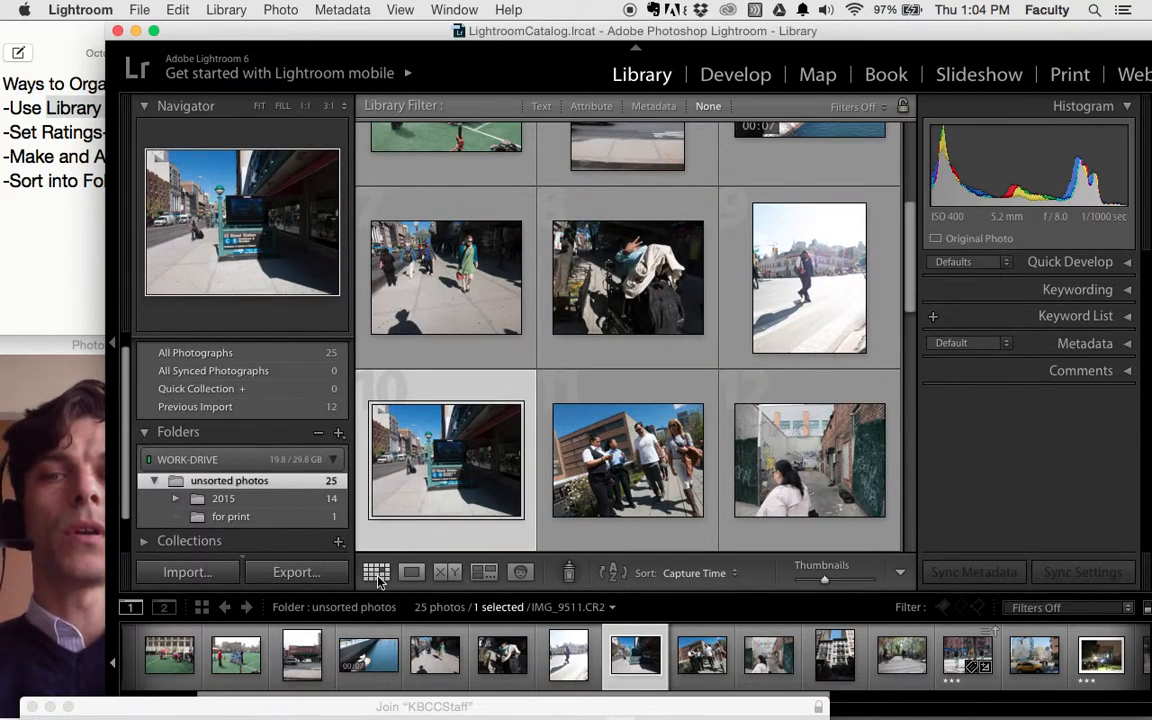
pyautogui.moveTo(376, 572)
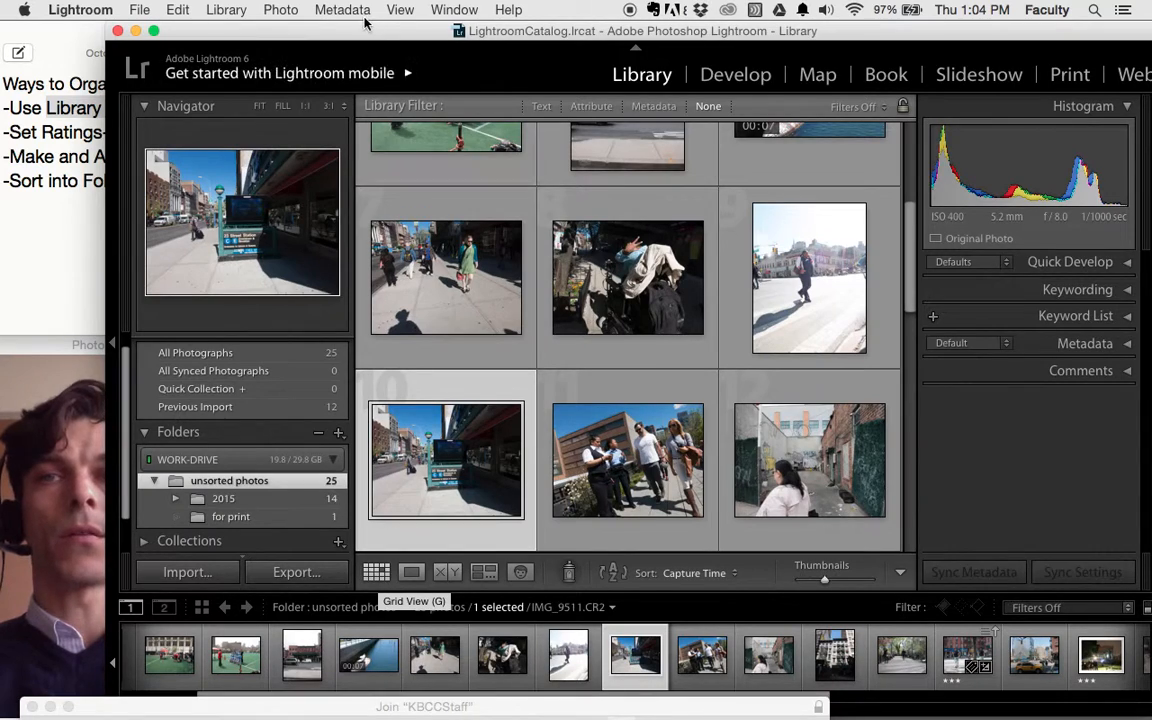
pyautogui.click(400, 8)
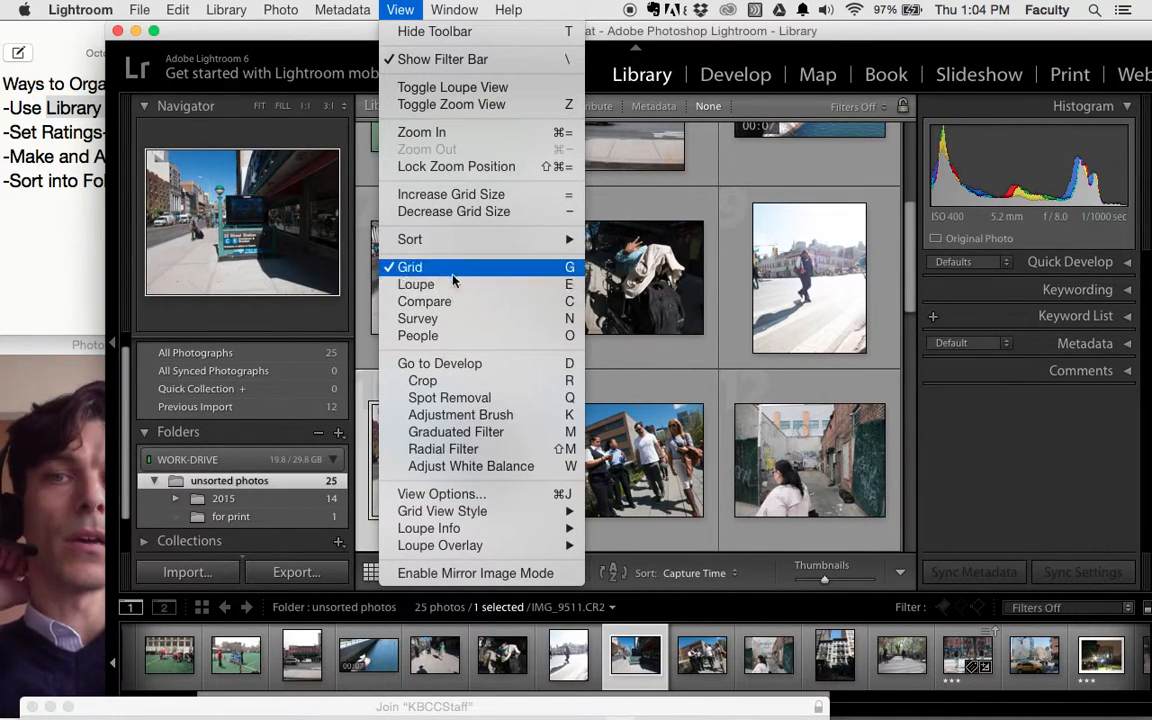
pyautogui.click(408, 266)
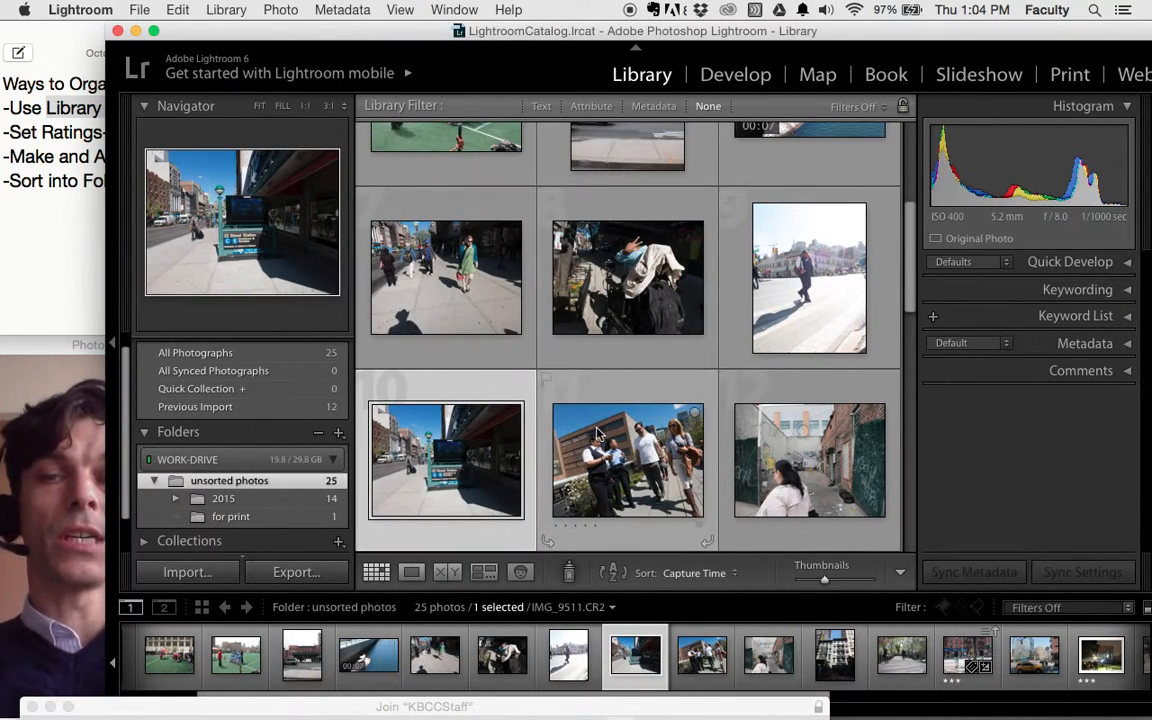
pyautogui.moveTo(600, 432)
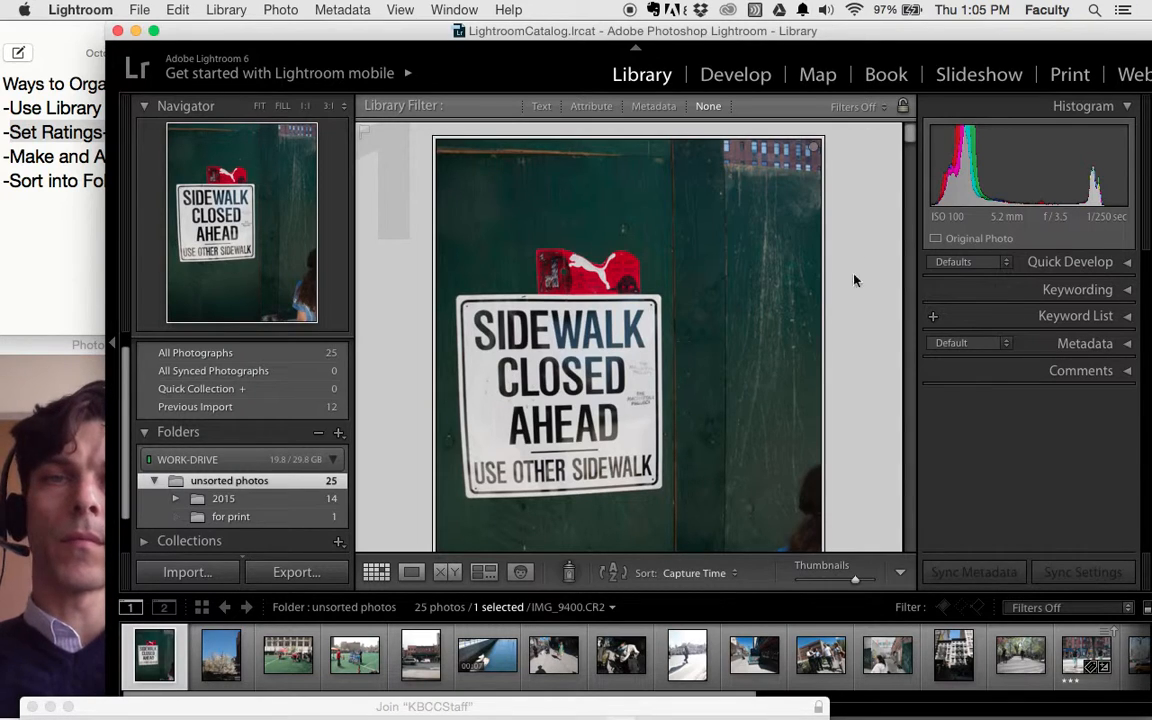
# Step between the blossoming tree and team-on-field photos in Loupe view while rating the street shots.
pyautogui.click(218, 674)
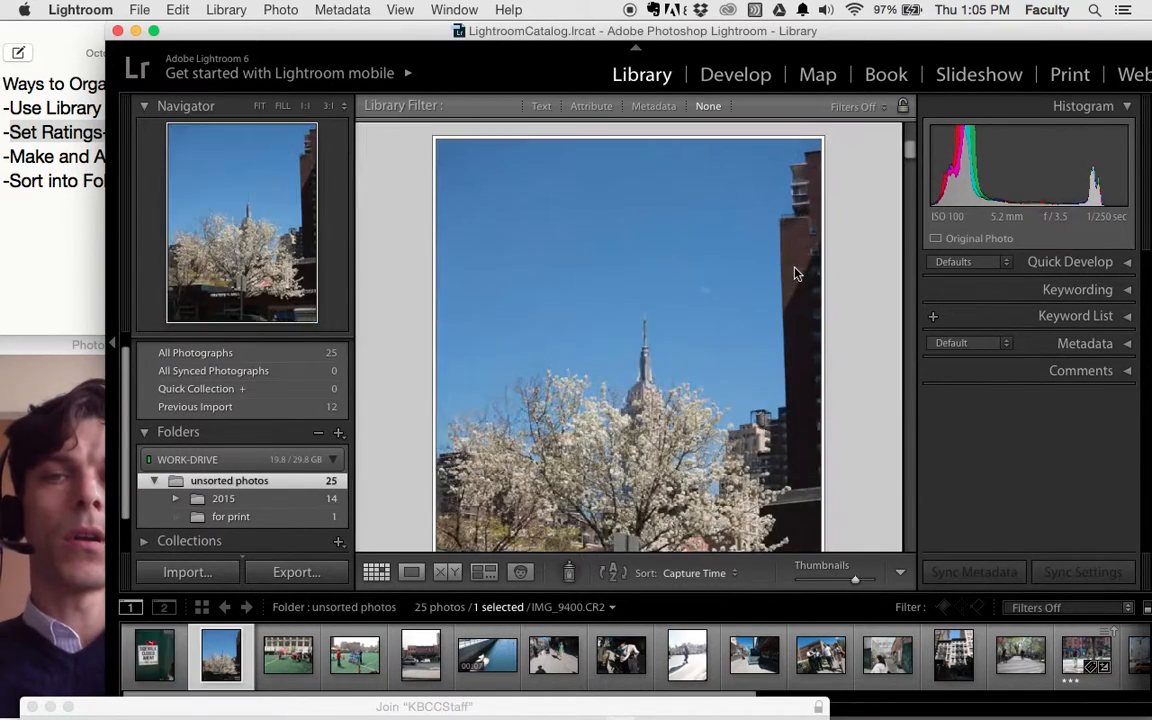
pyautogui.click(352, 656)
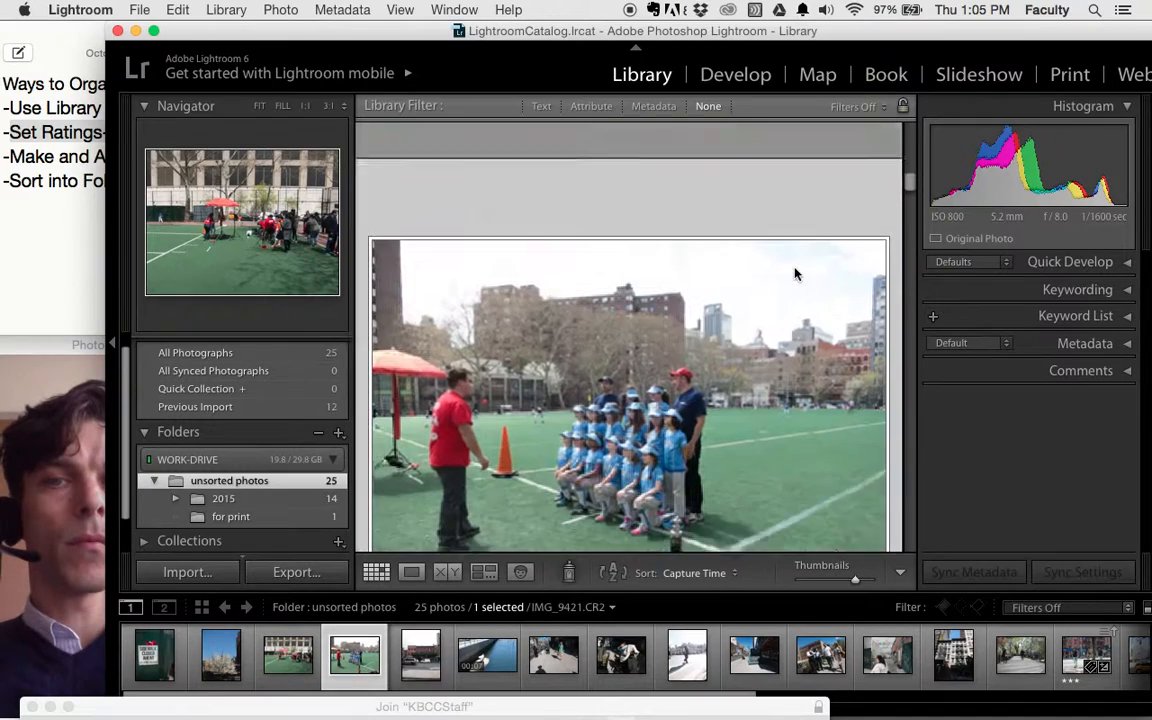
pyautogui.click(204, 656)
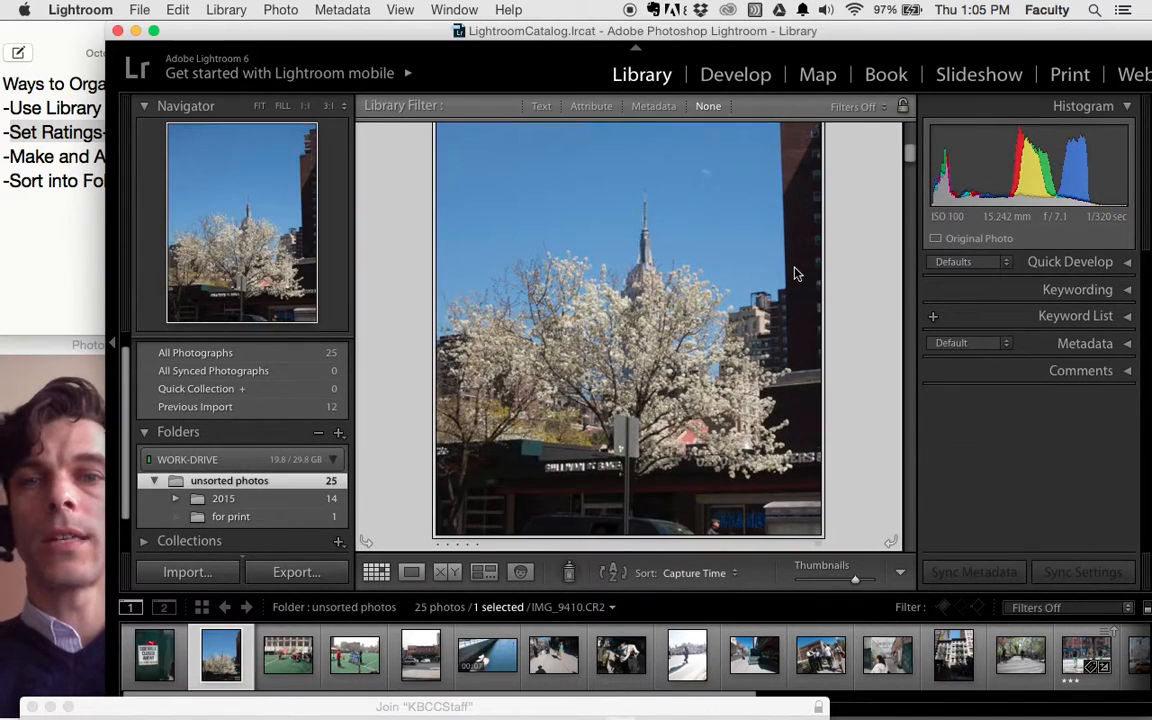
pyautogui.moveTo(796, 272)
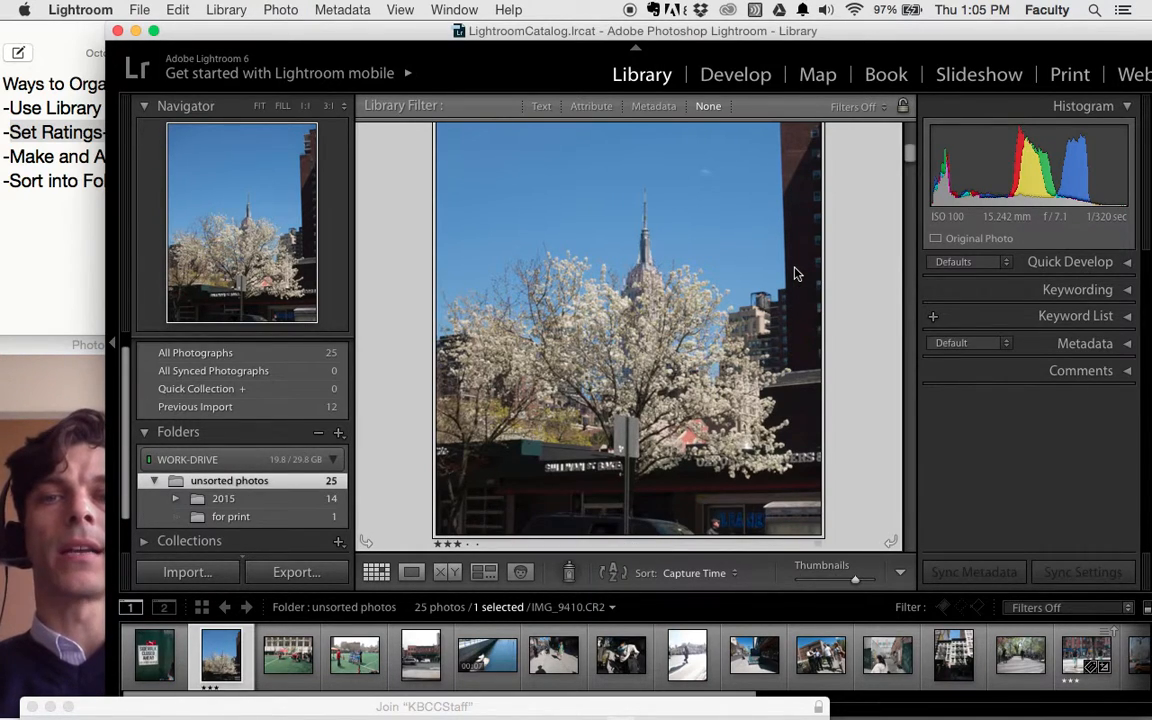
pyautogui.click(352, 656)
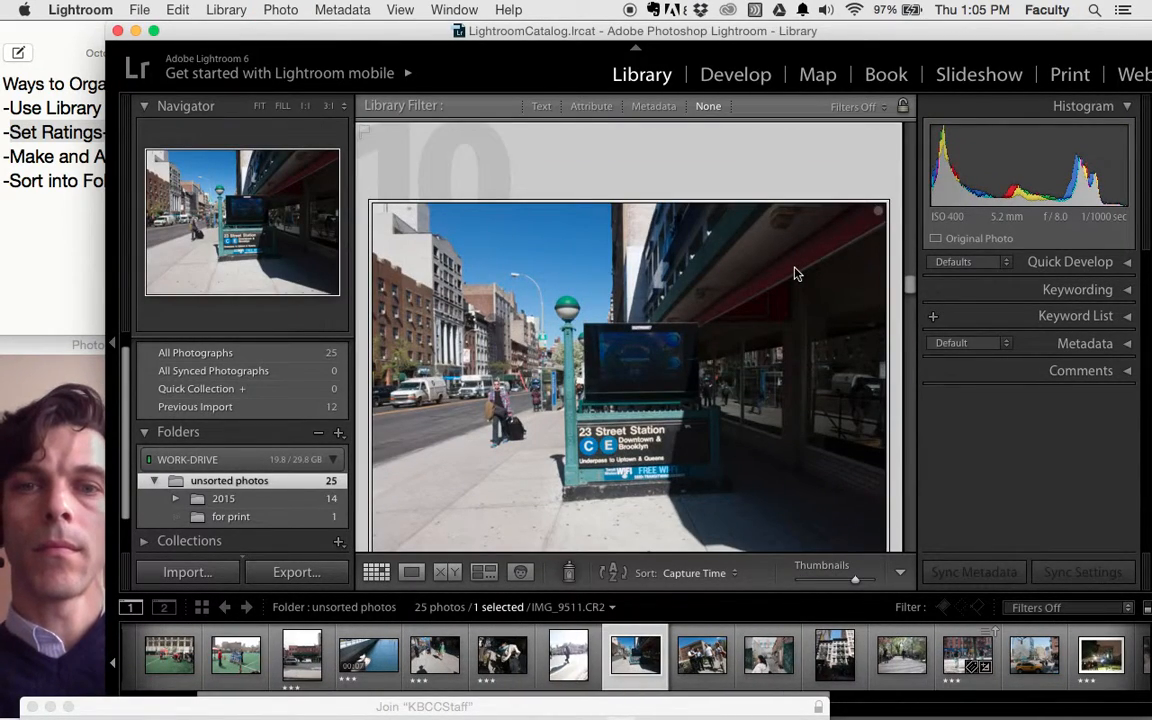
pyautogui.moveTo(796, 272)
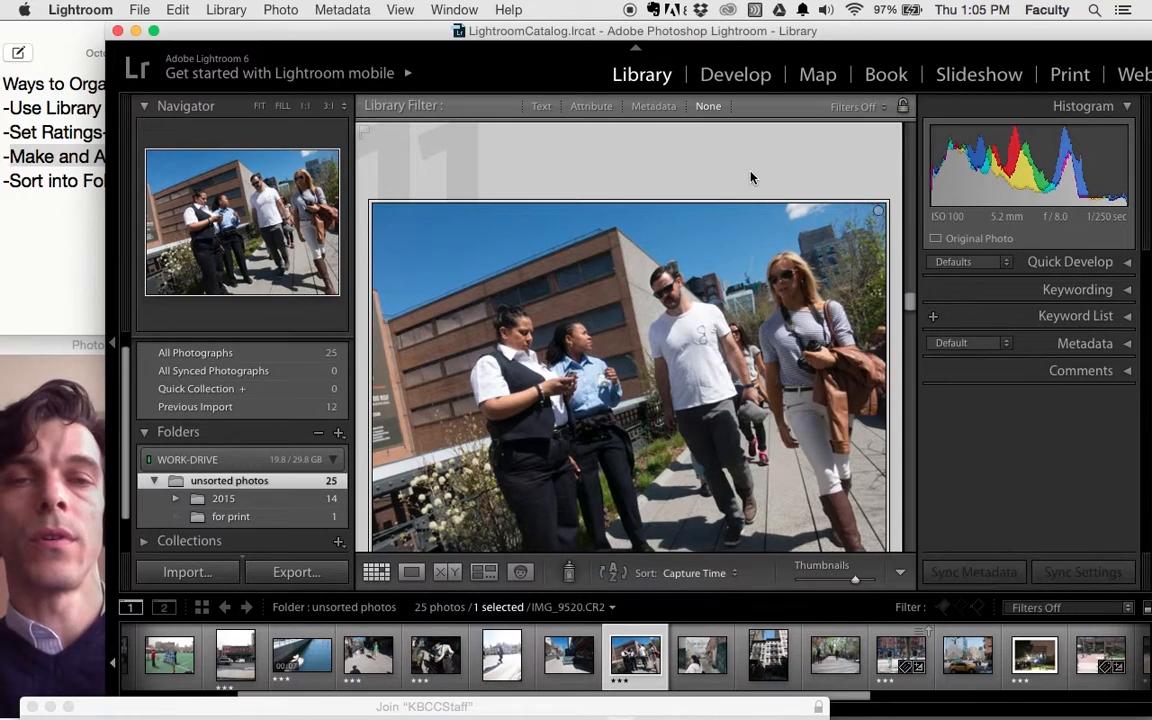
pyautogui.moveTo(764, 568)
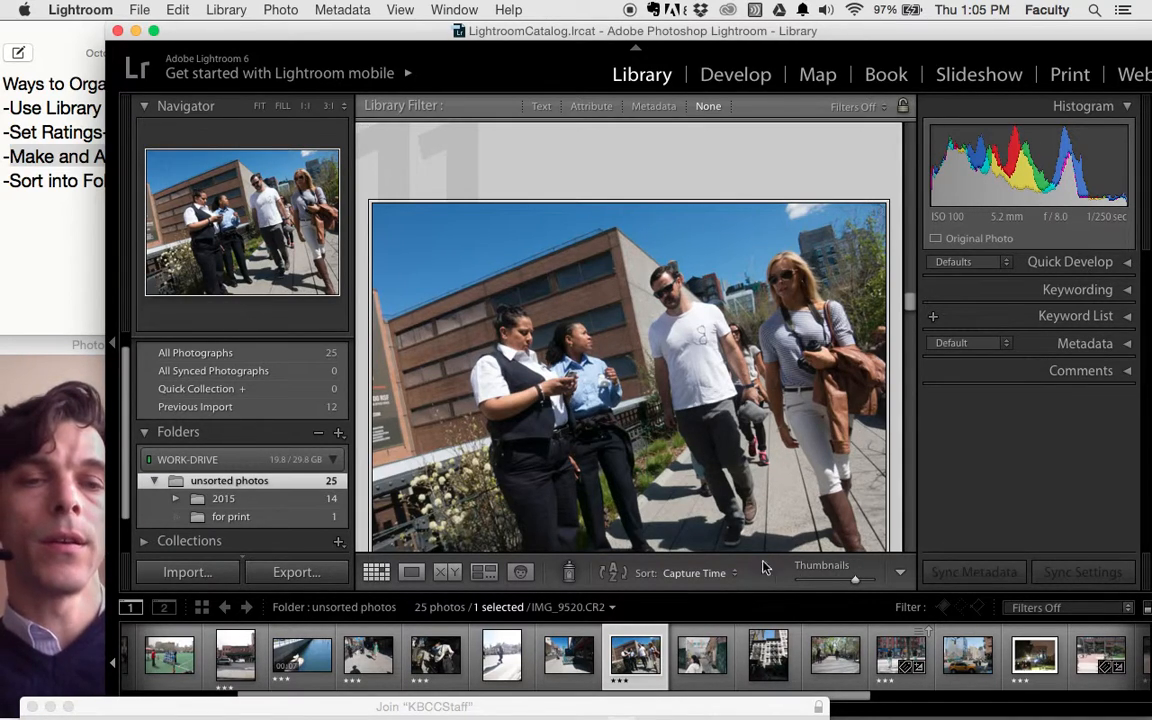
# Keyword the two selected street photos 'Street Photography', then select the building photo.
pyautogui.click(376, 572)
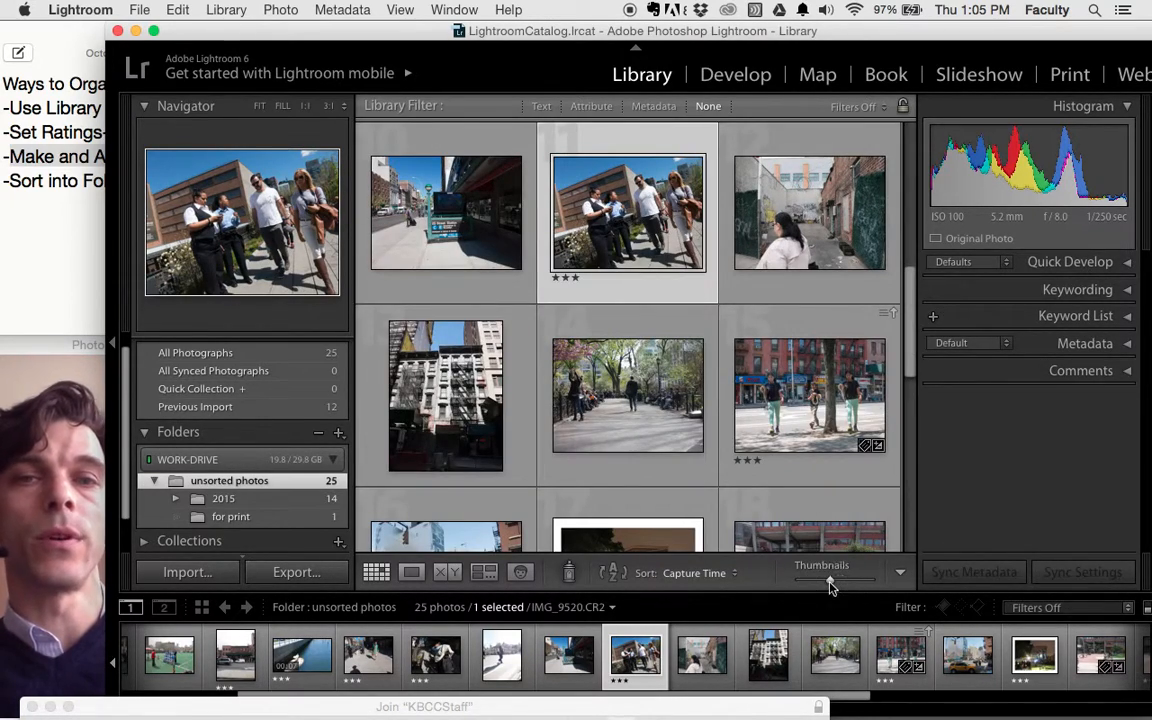
pyautogui.click(444, 212)
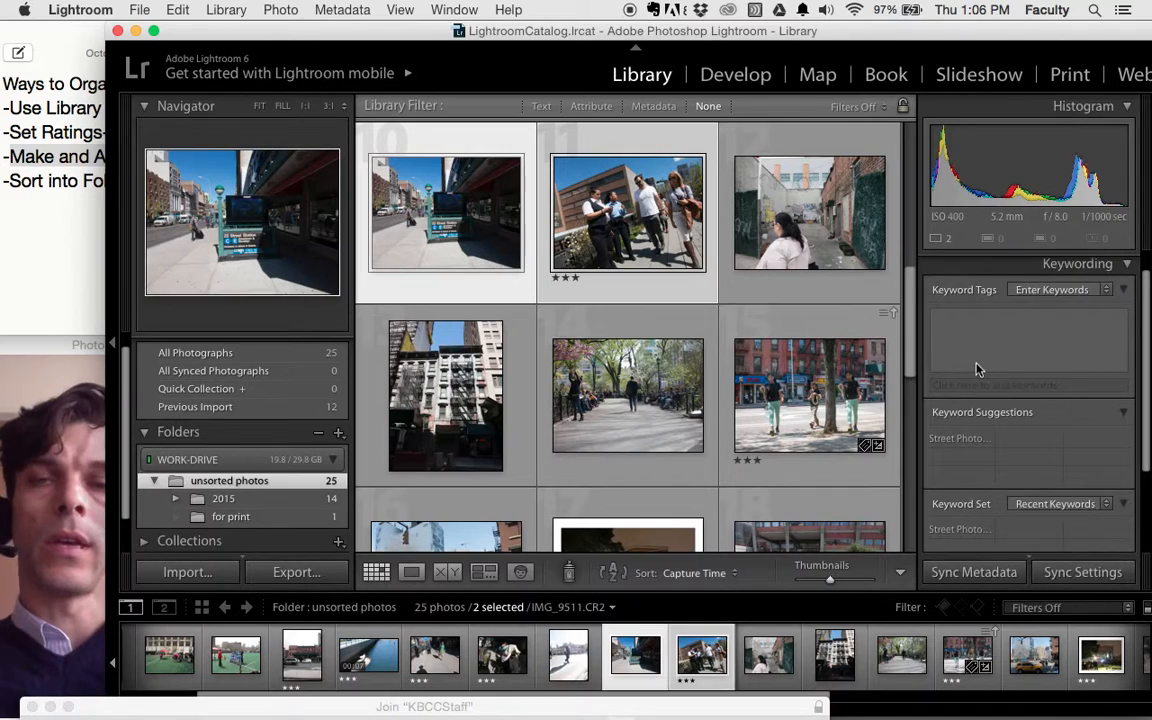
pyautogui.moveTo(990, 352)
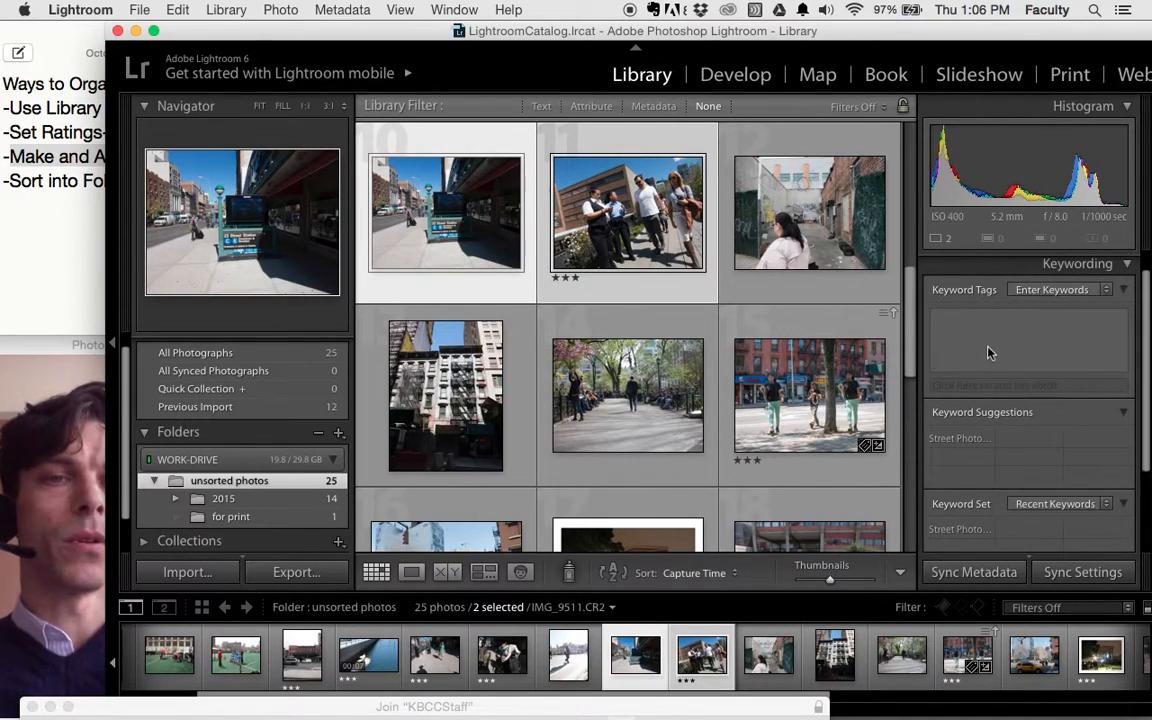
pyautogui.click(1024, 330)
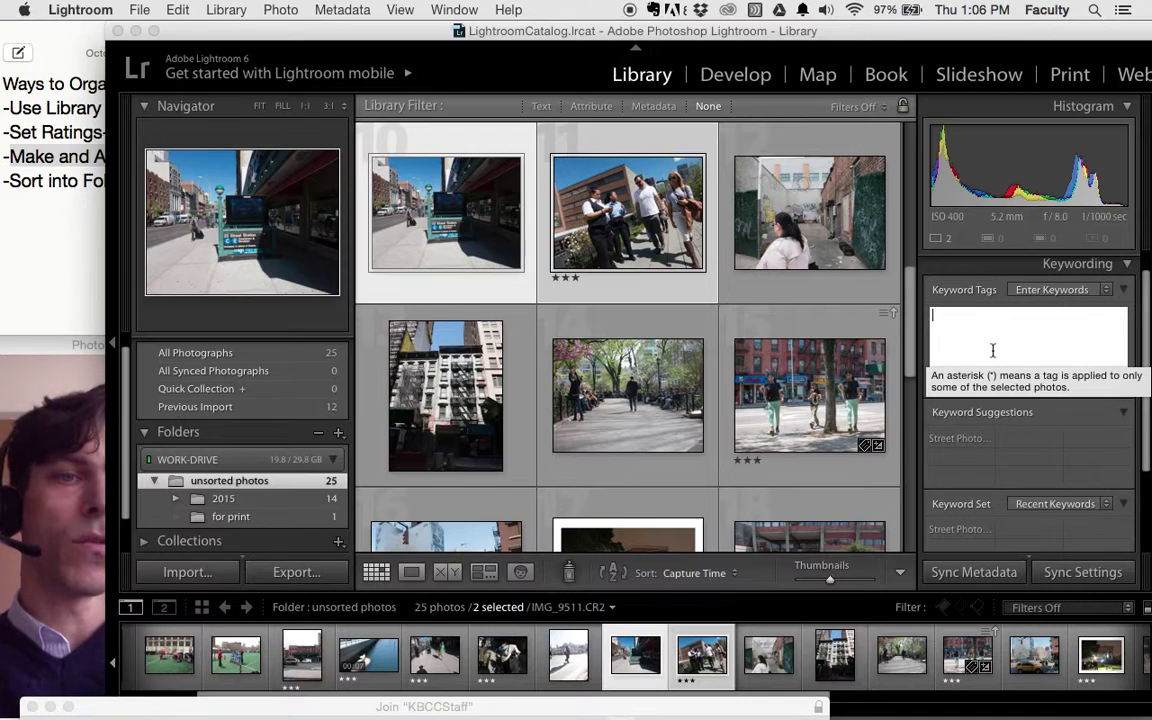
pyautogui.write('s')
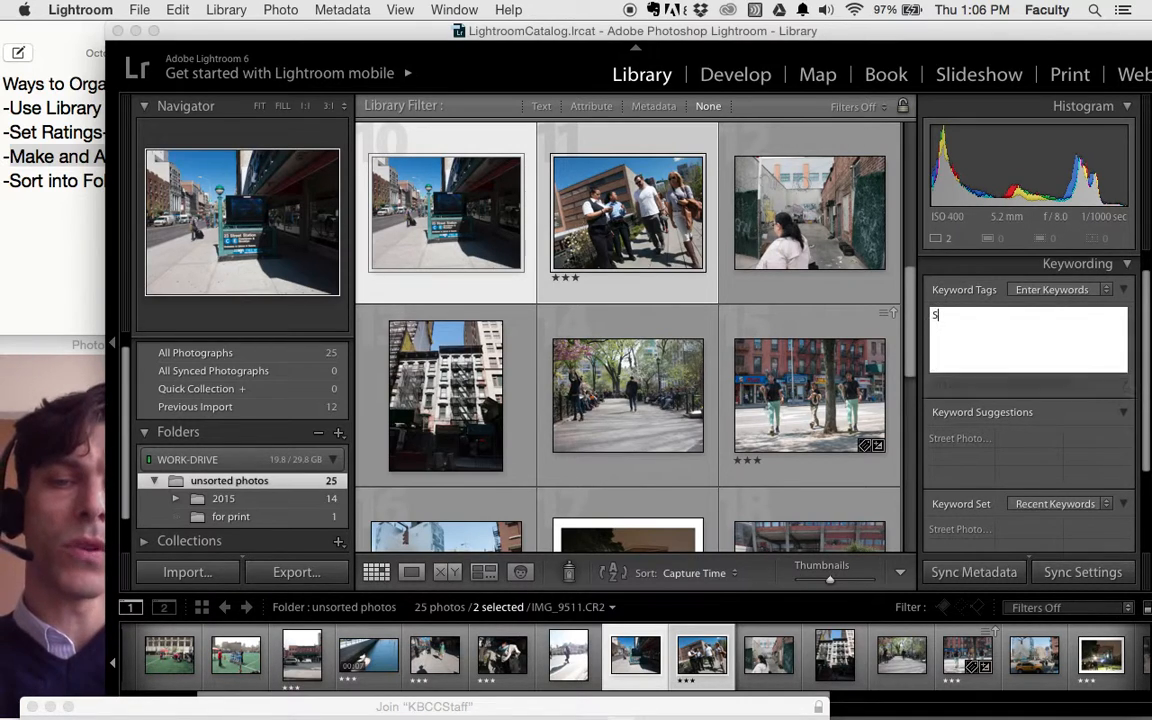
pyautogui.write('treet Photography')
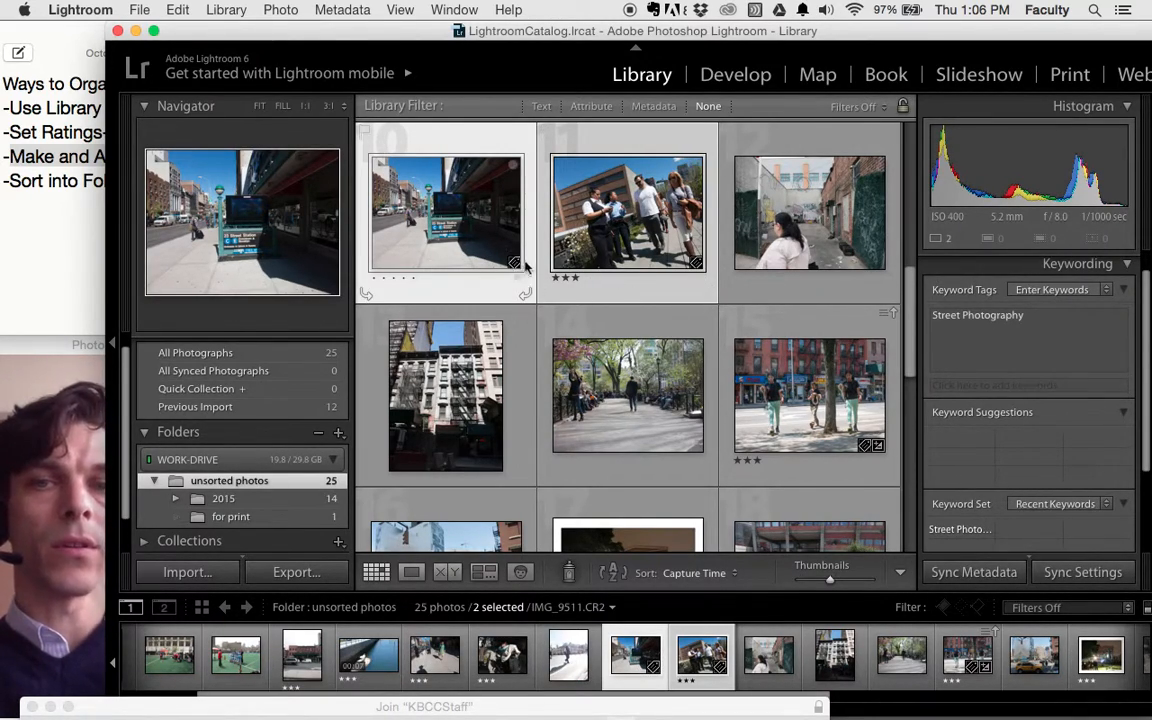
pyautogui.click(628, 212)
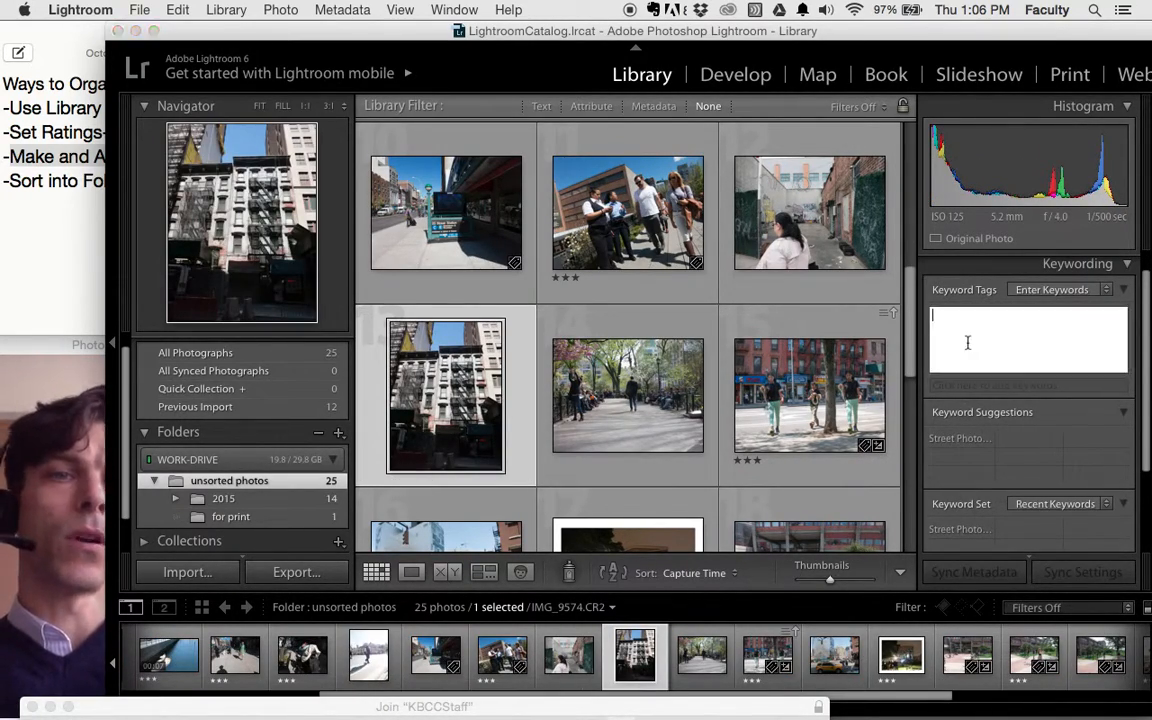
# Keyword the building photo 'architecture' and the alley portrait with the suggested Street Photography tag.
pyautogui.write('architecture')
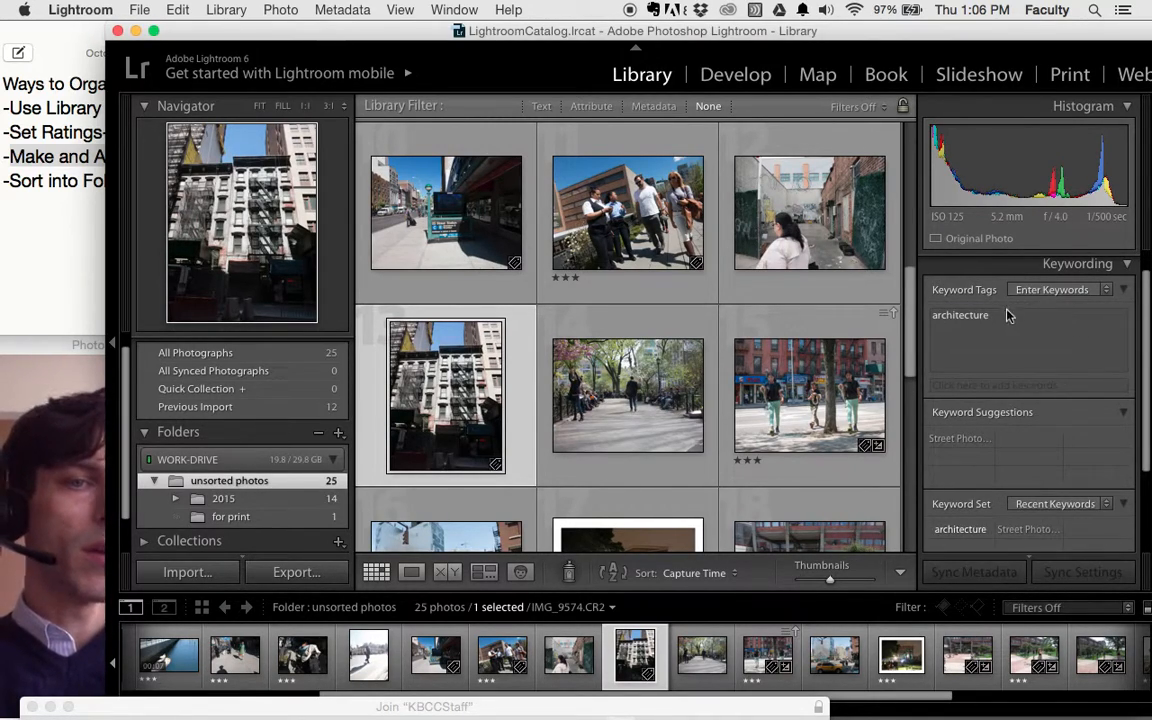
pyautogui.moveTo(440, 402)
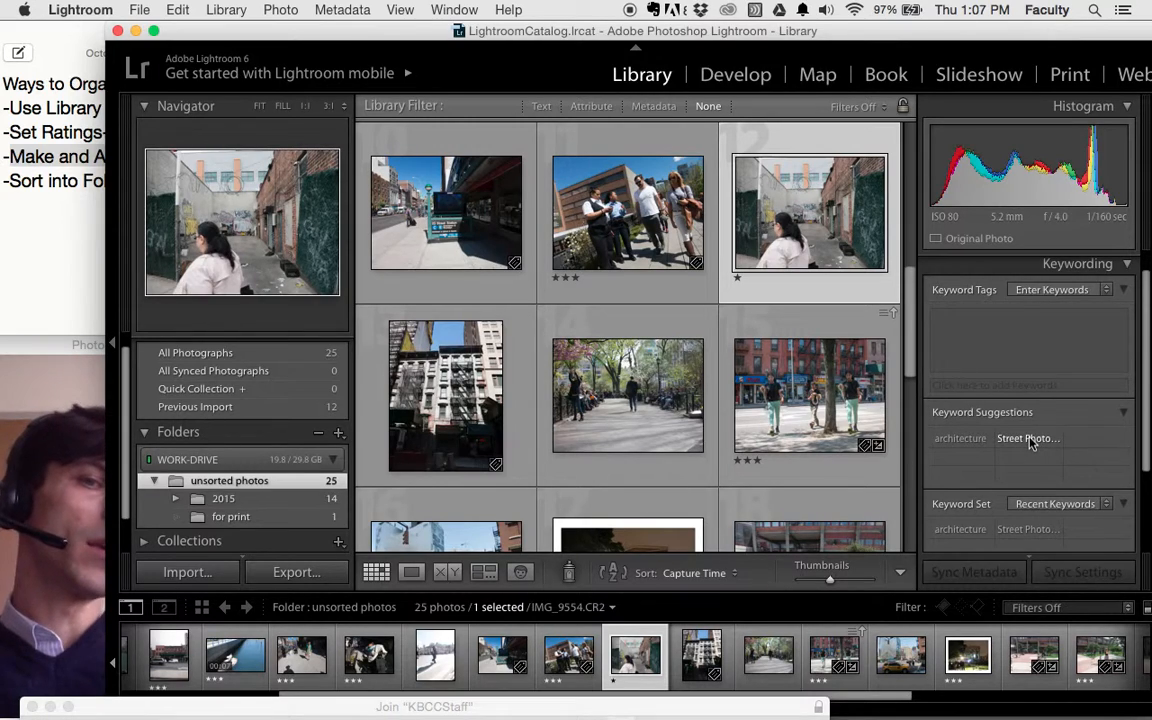
pyautogui.click(1028, 438)
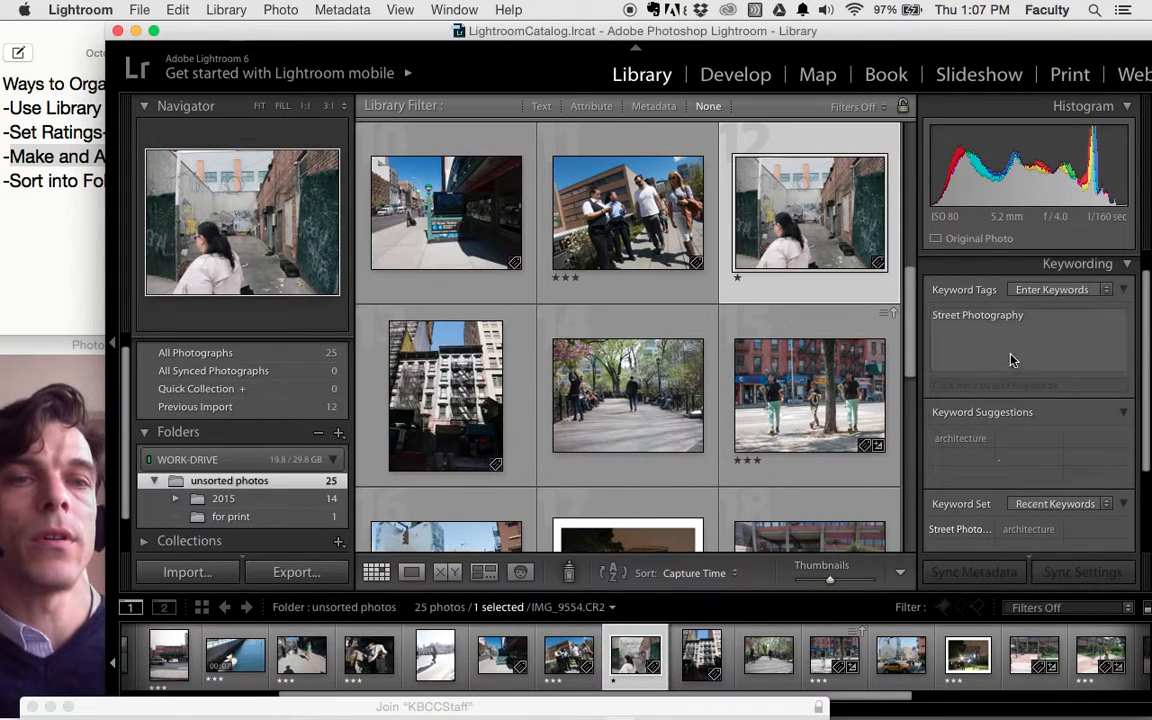
pyautogui.scroll(-3)
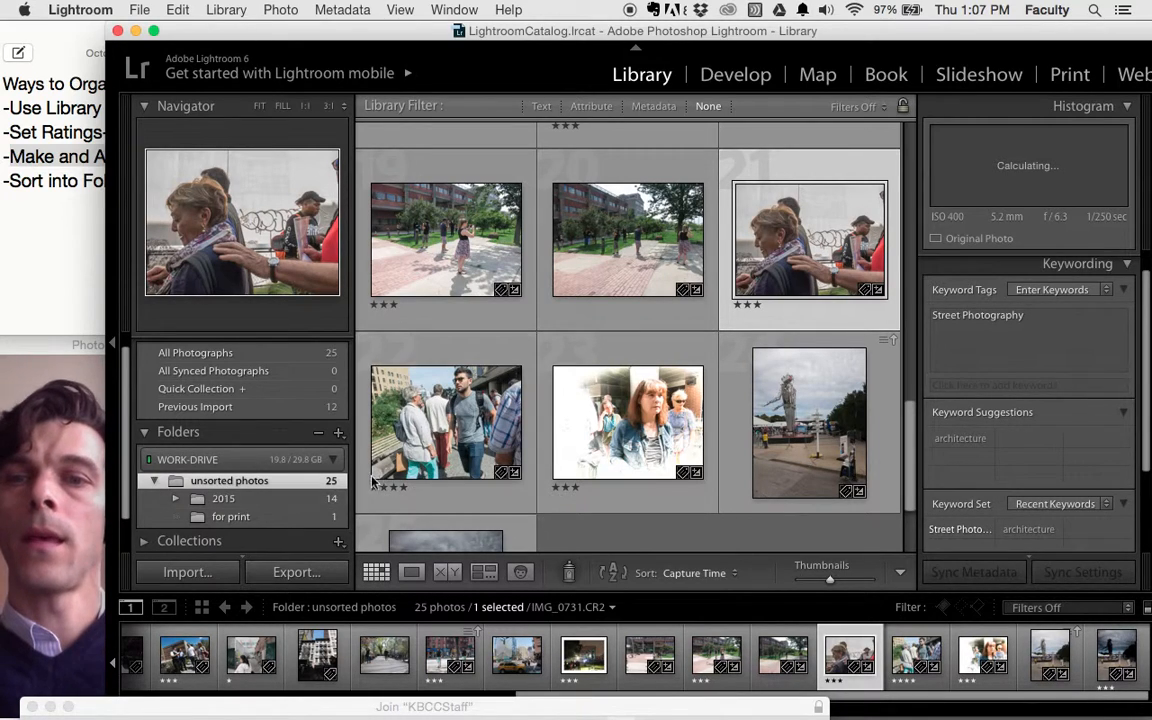
# Filter the unsorted photos by Attribute to three stars and higher, leaving 13 of 25.
pyautogui.scroll(-3)
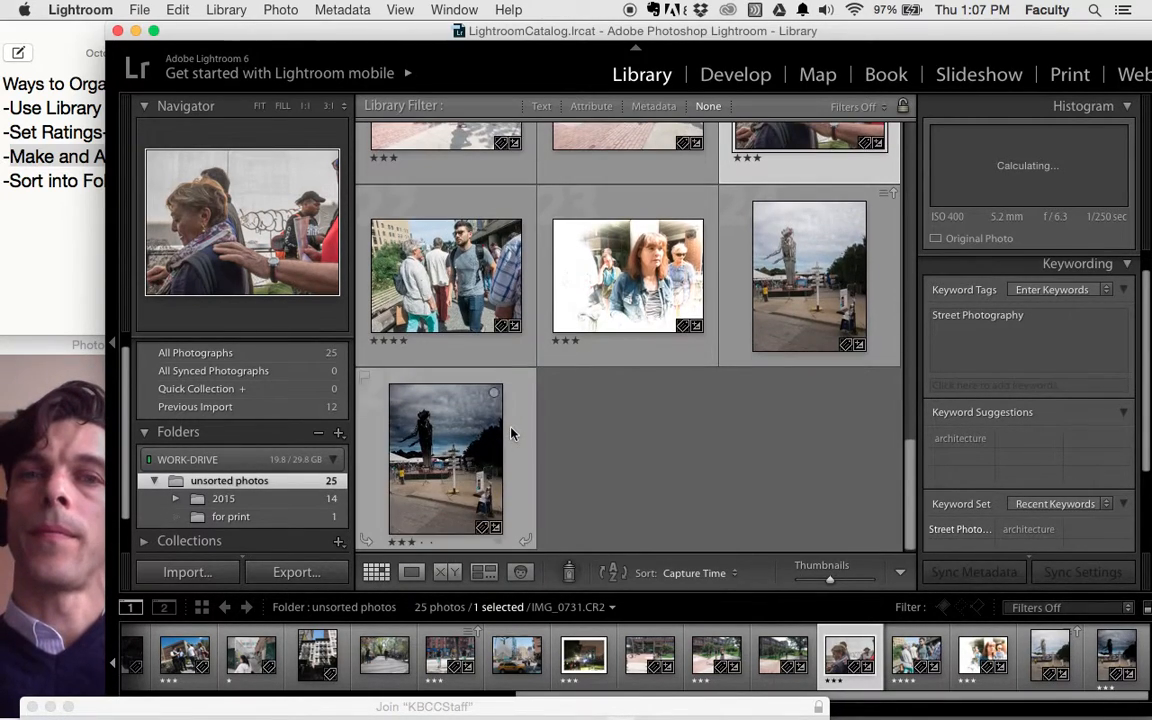
pyautogui.scroll(-3)
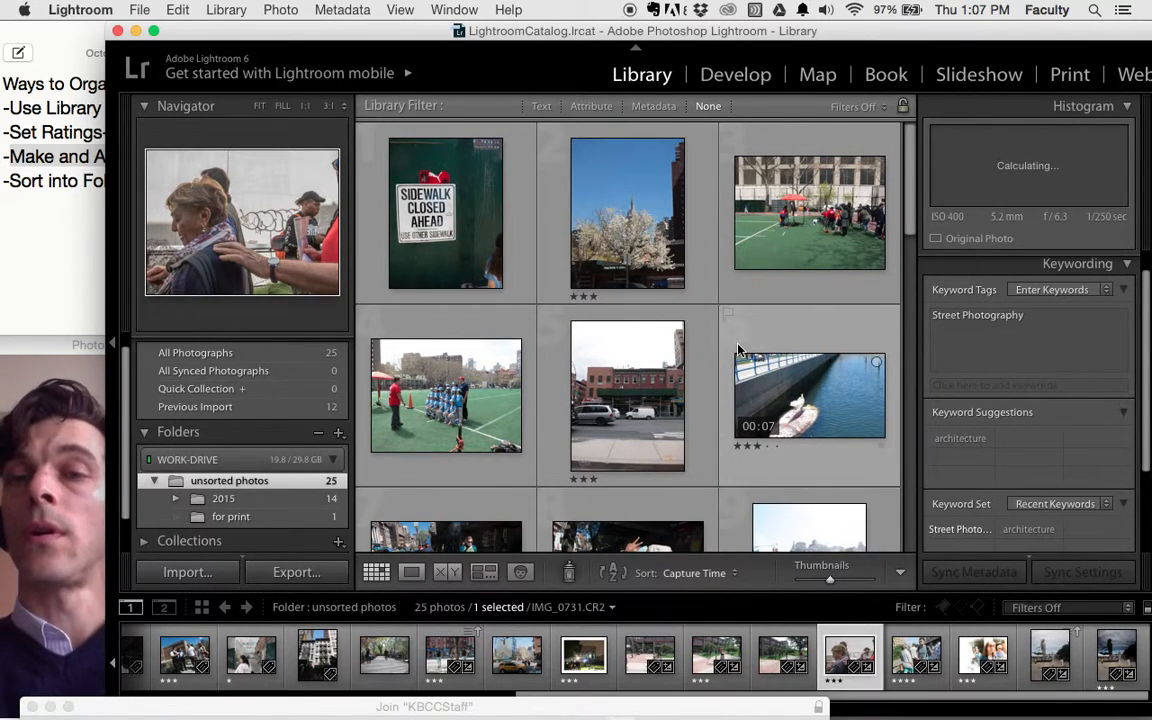
pyautogui.tripleClick(144, 156)
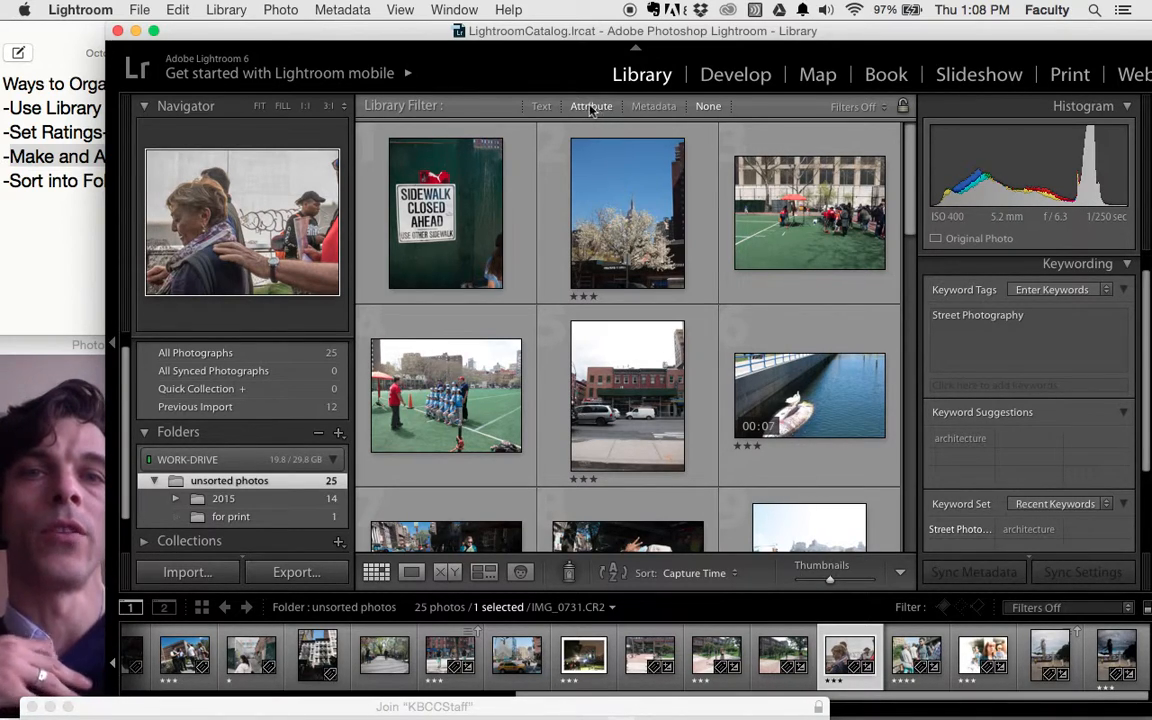
pyautogui.click(592, 106)
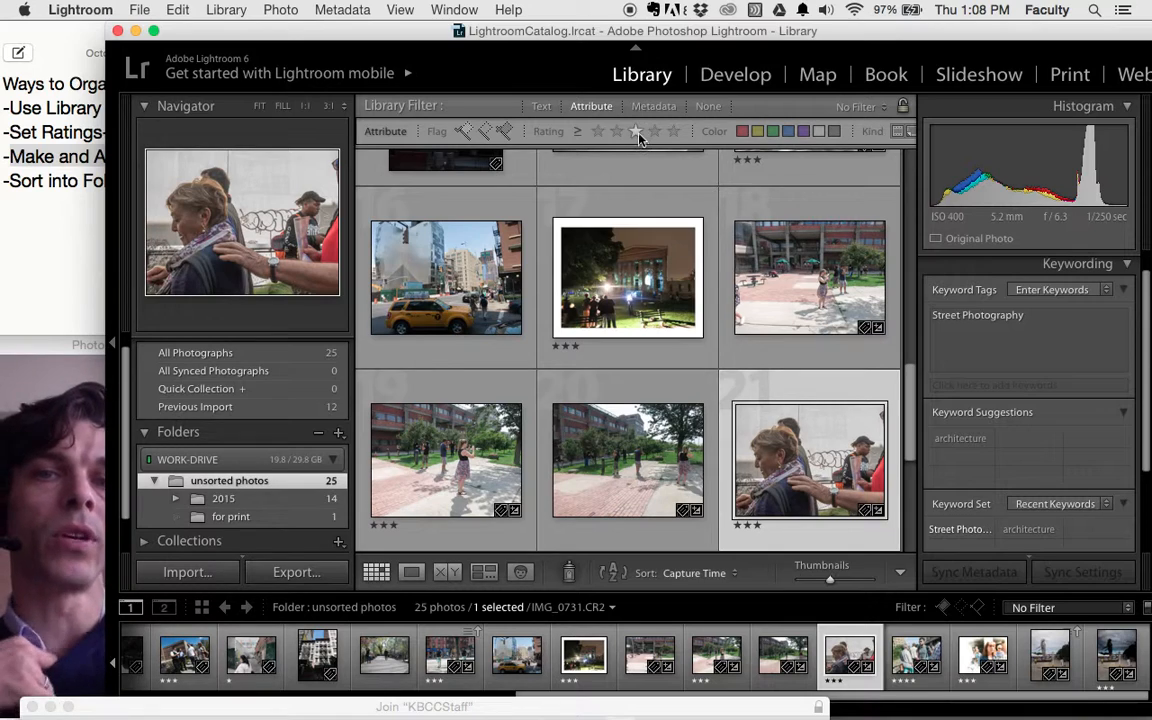
pyautogui.click(636, 132)
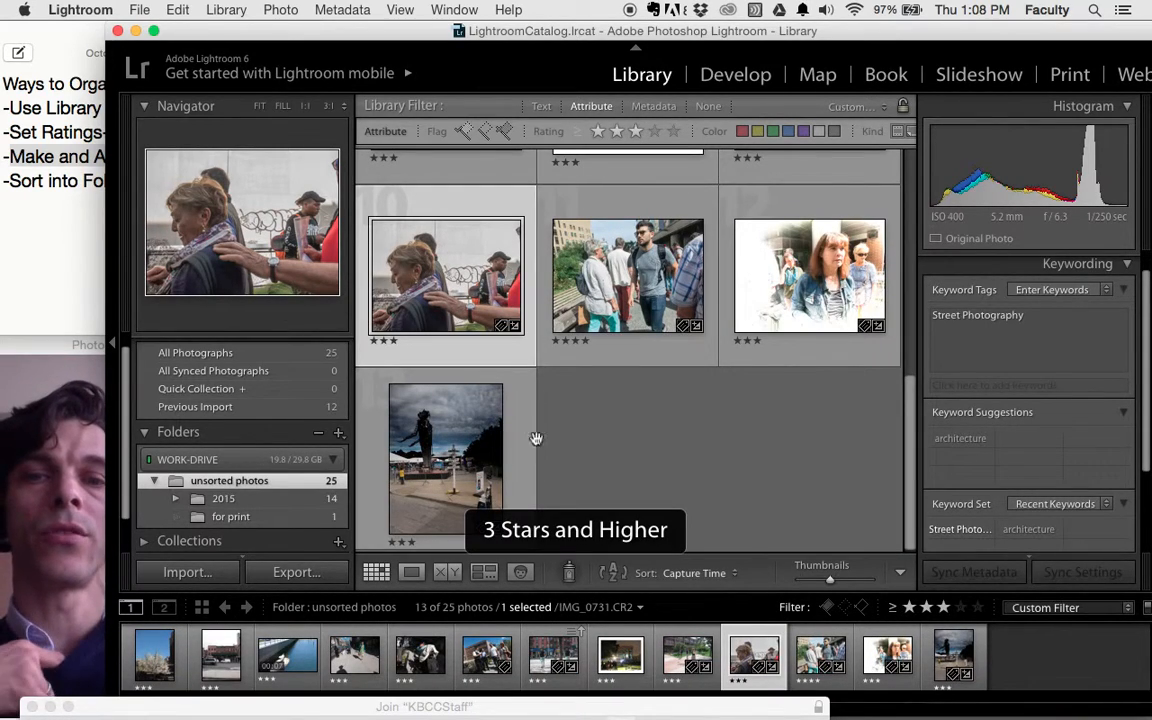
pyautogui.moveTo(728, 488)
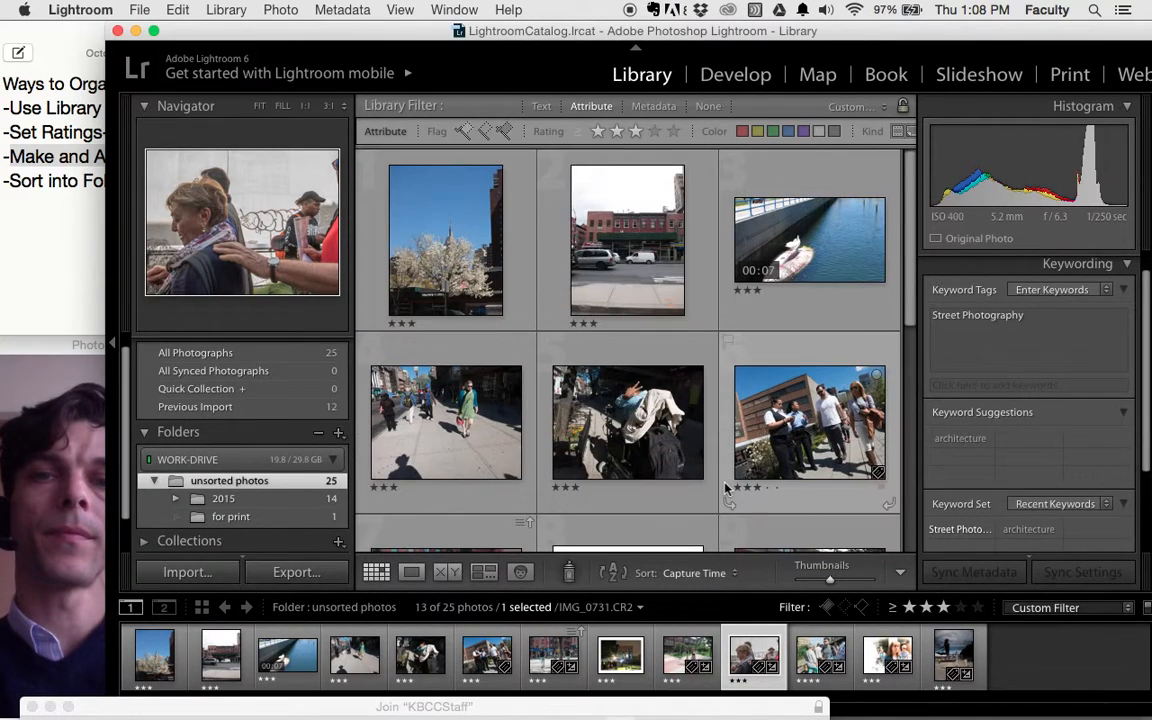
pyautogui.scroll(-3)
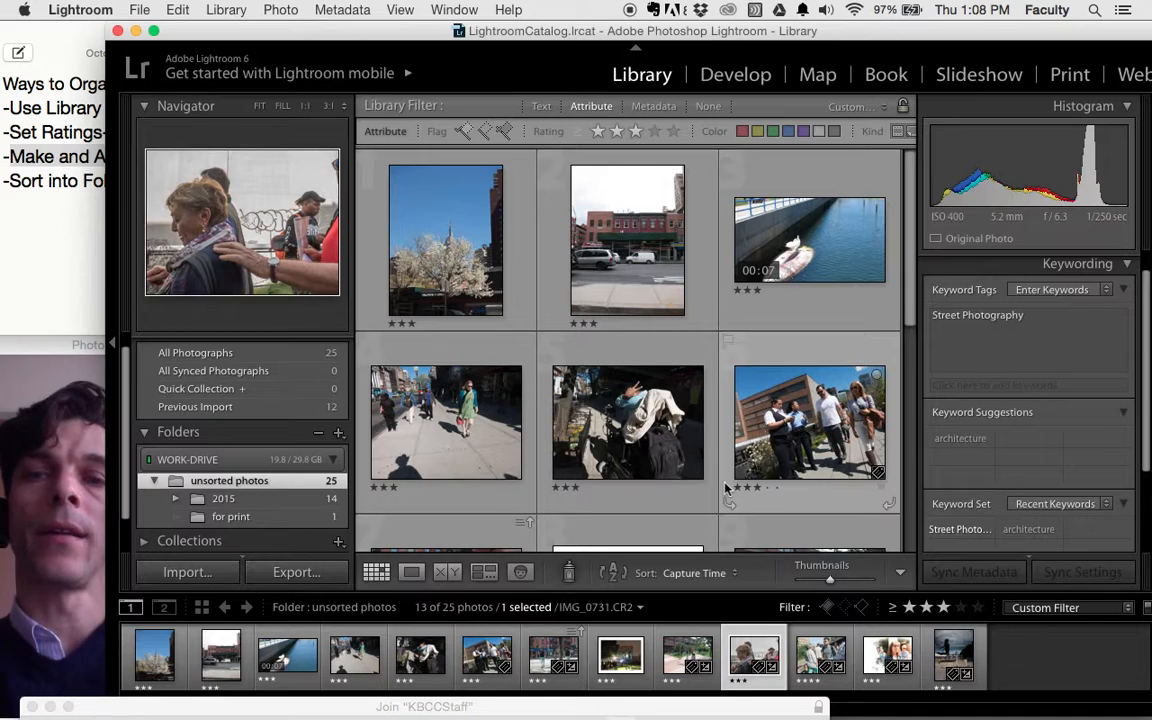
pyautogui.moveTo(616, 190)
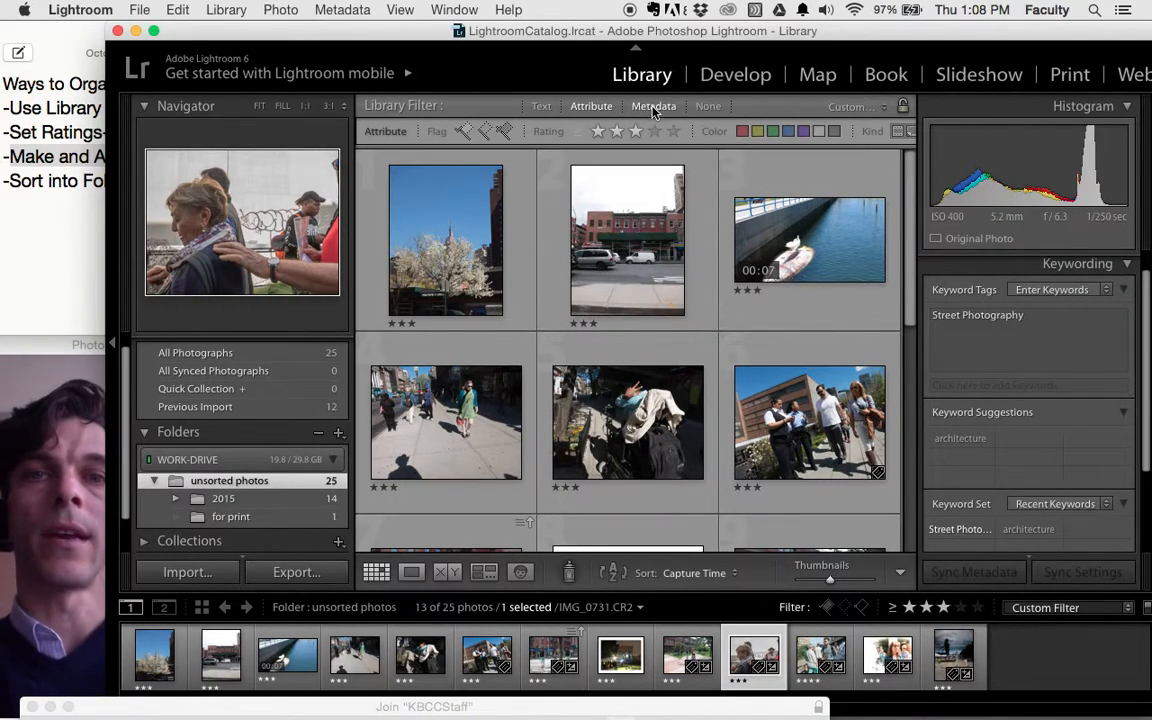
# Add a Metadata filter with a Keyword column set to Street Photography, leaving 7 of 25.
pyautogui.click(654, 106)
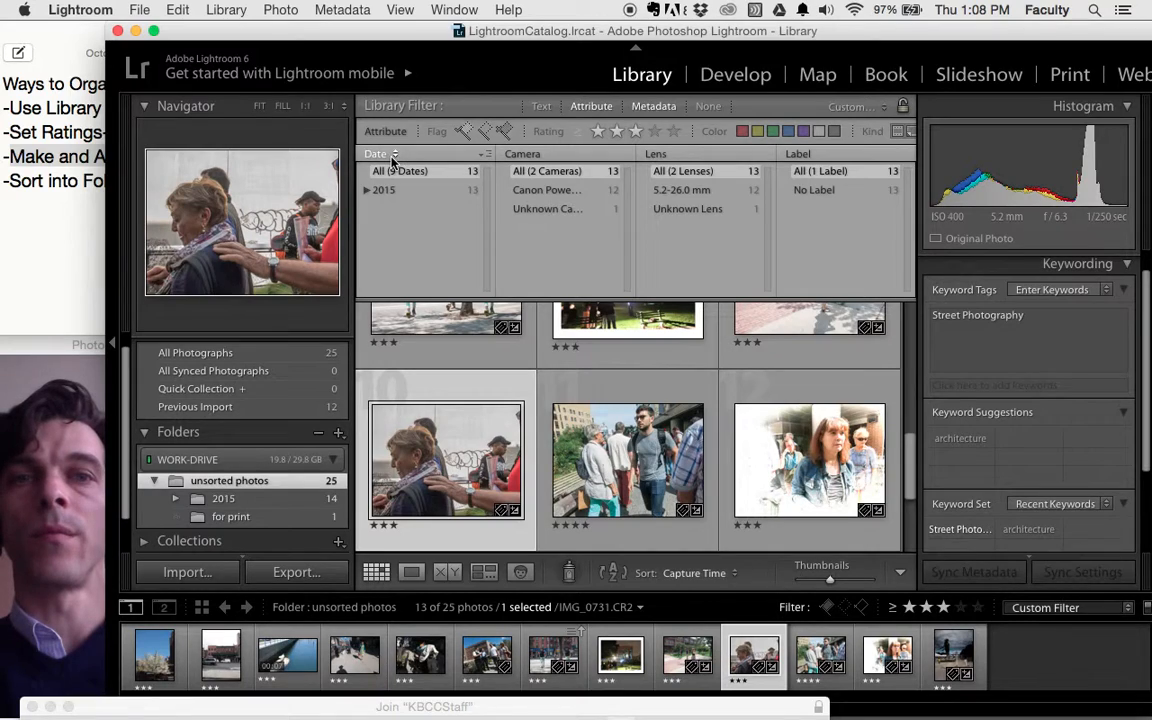
pyautogui.click(392, 154)
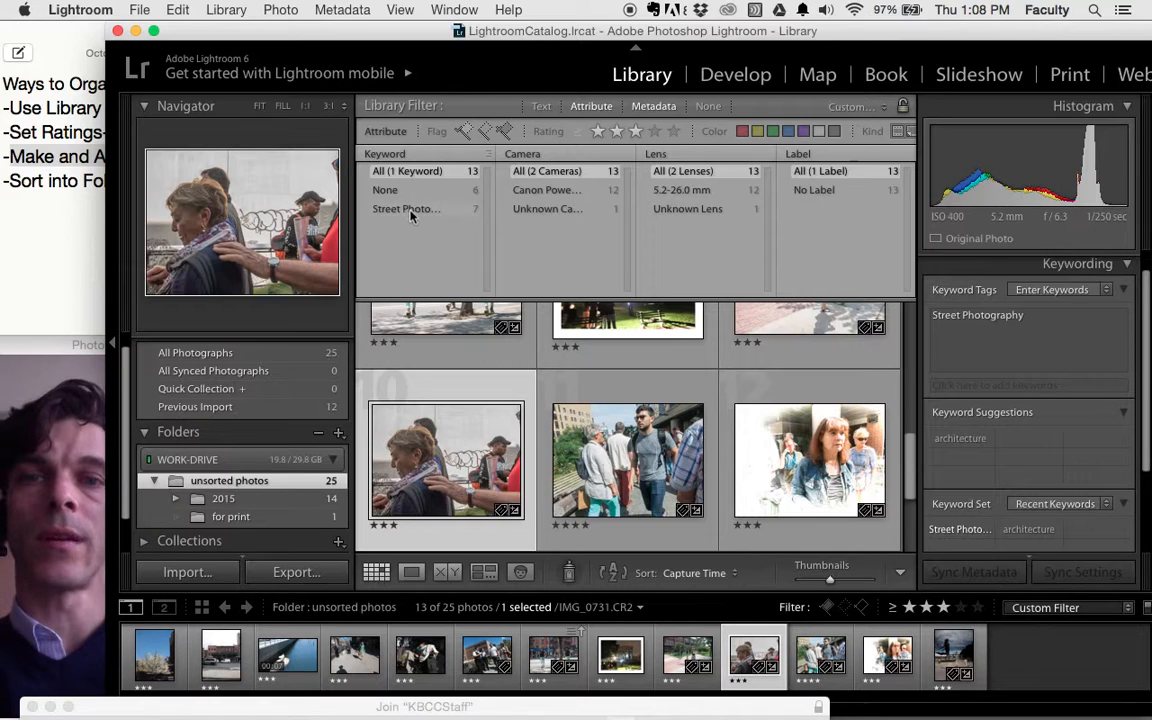
pyautogui.click(406, 208)
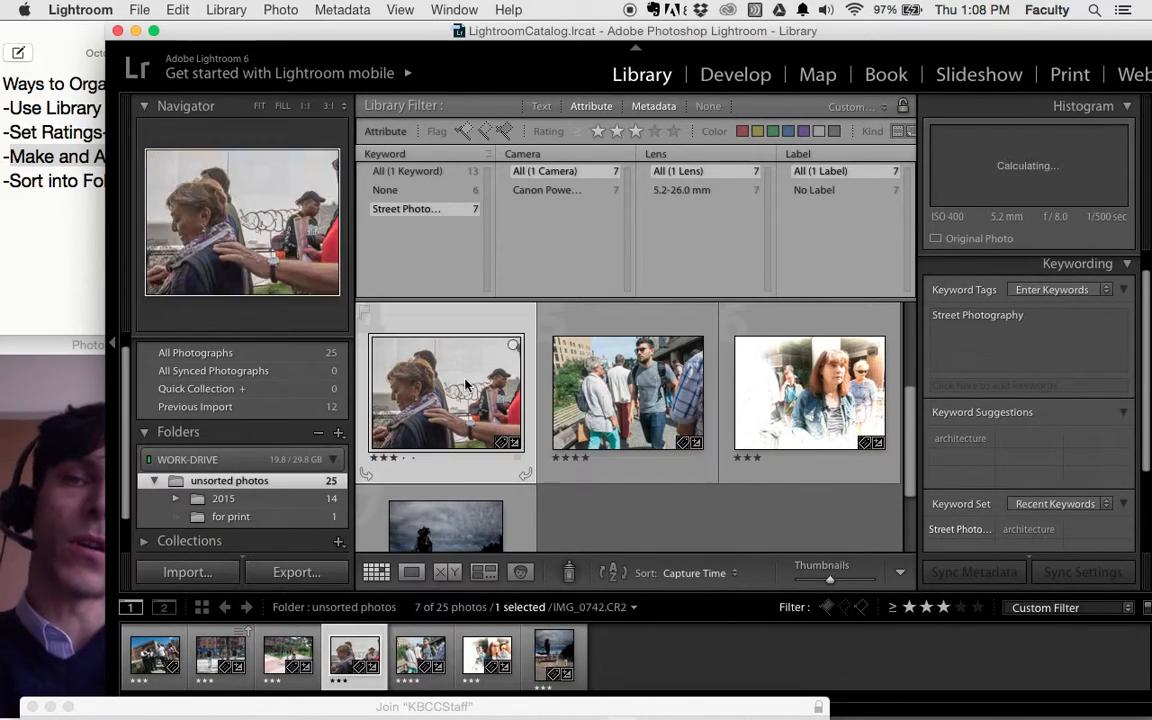
pyautogui.click(444, 524)
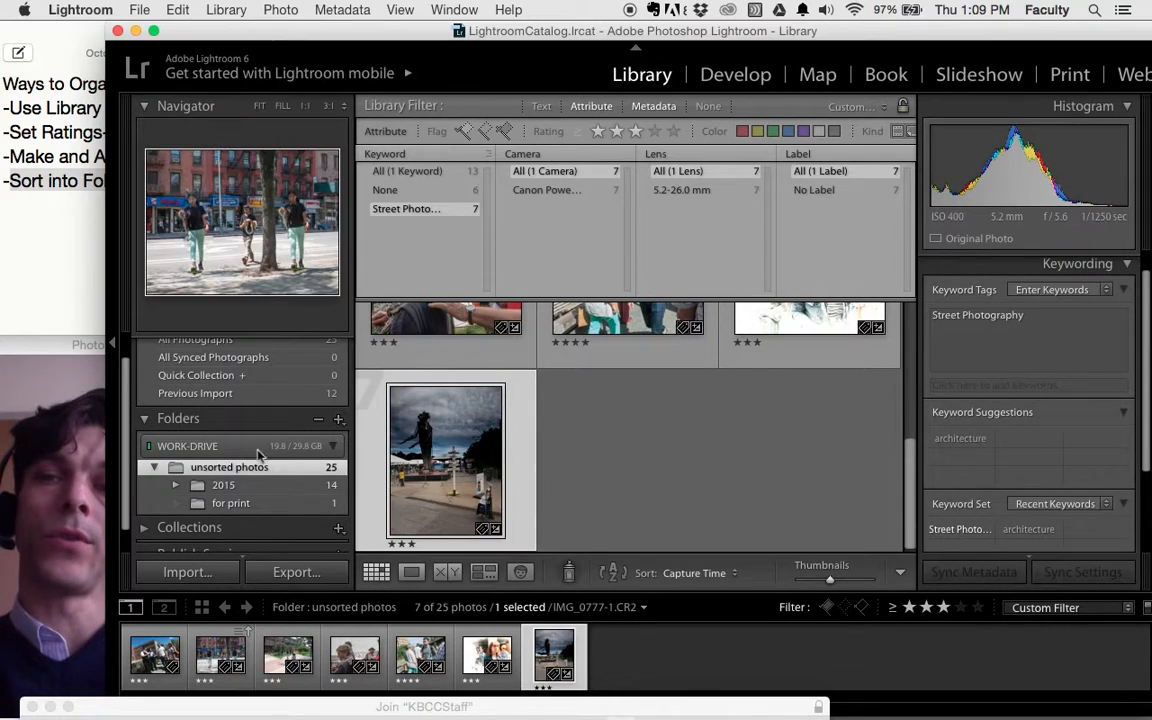
# Choose Add Folder… from the Folders panel's + menu.
pyautogui.click(340, 420)
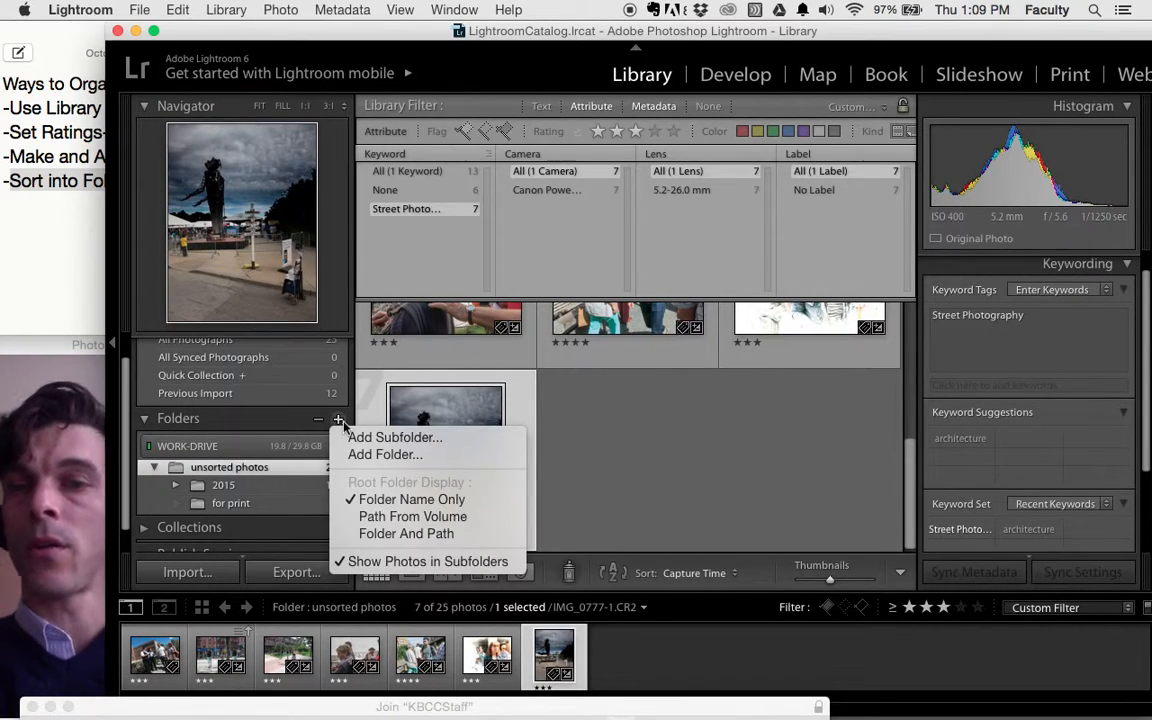
pyautogui.moveTo(384, 454)
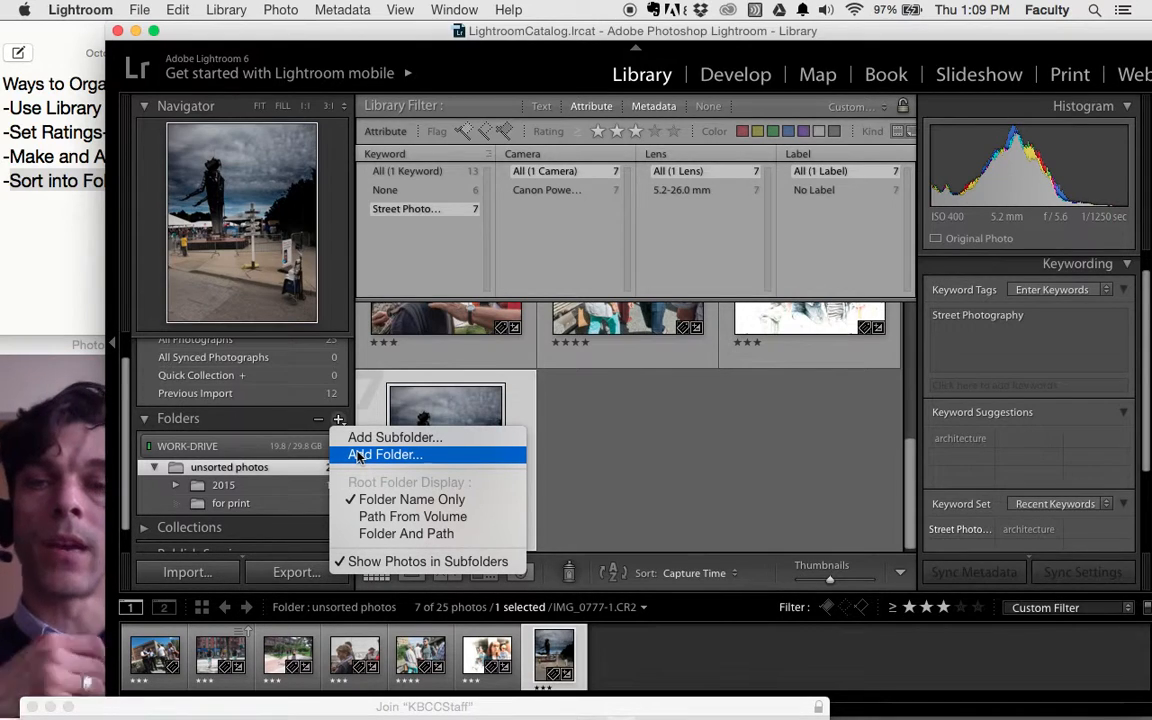
pyautogui.moveTo(340, 420)
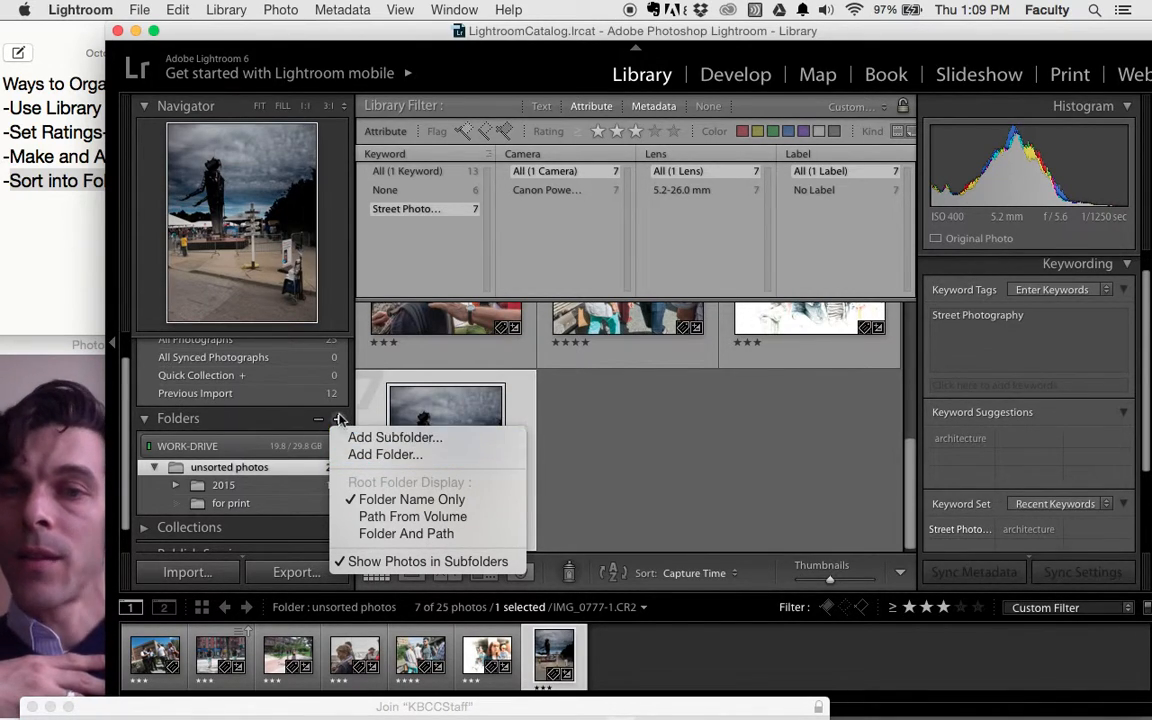
pyautogui.moveTo(384, 454)
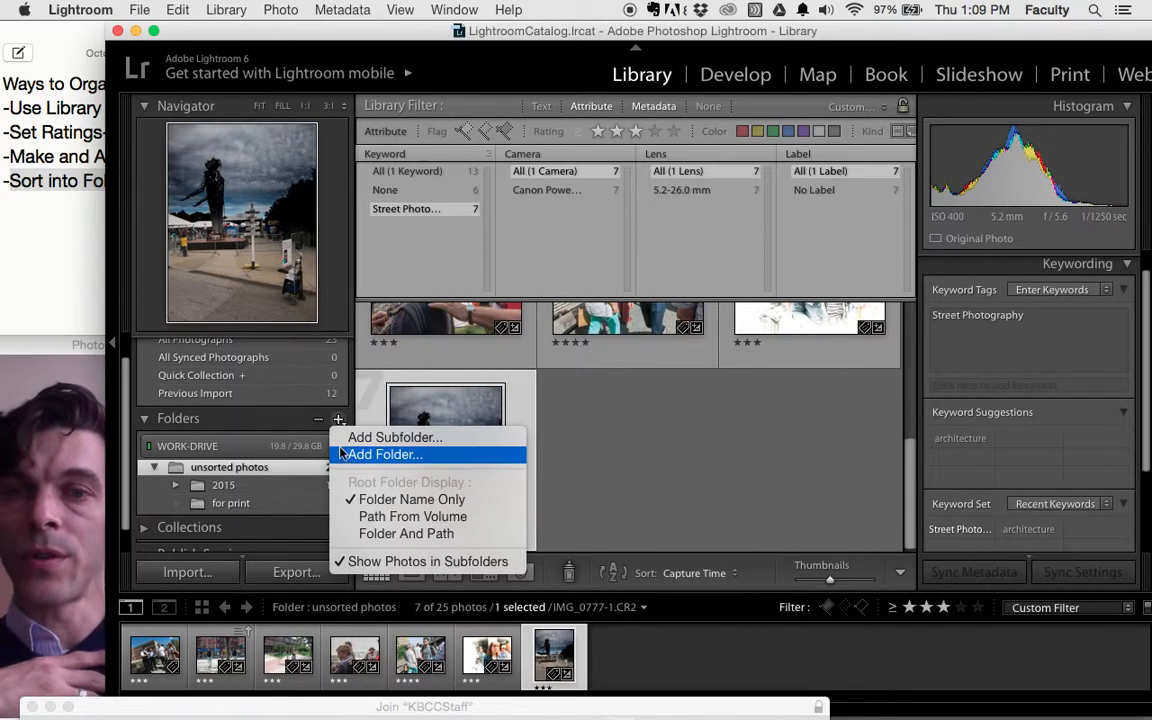
pyautogui.click(384, 456)
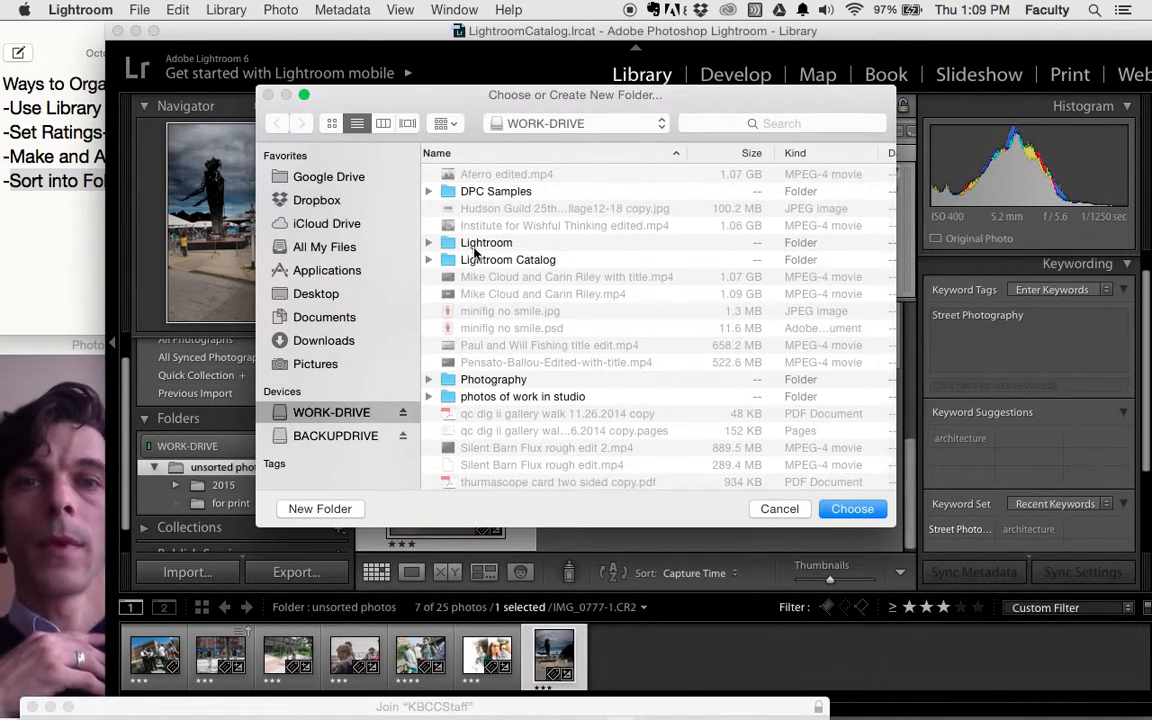
# Create a 'streeeeet photography' folder inside Photography on WORK-DRIVE and add it to the catalog.
pyautogui.click(492, 380)
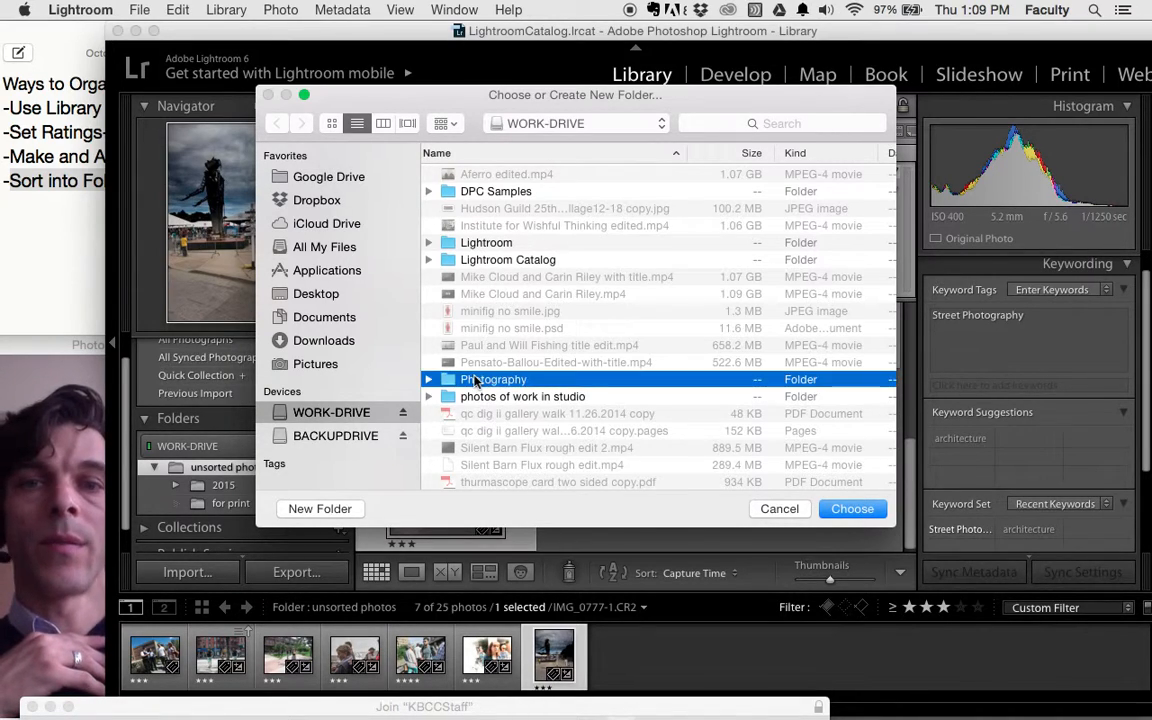
pyautogui.doubleClick(494, 380)
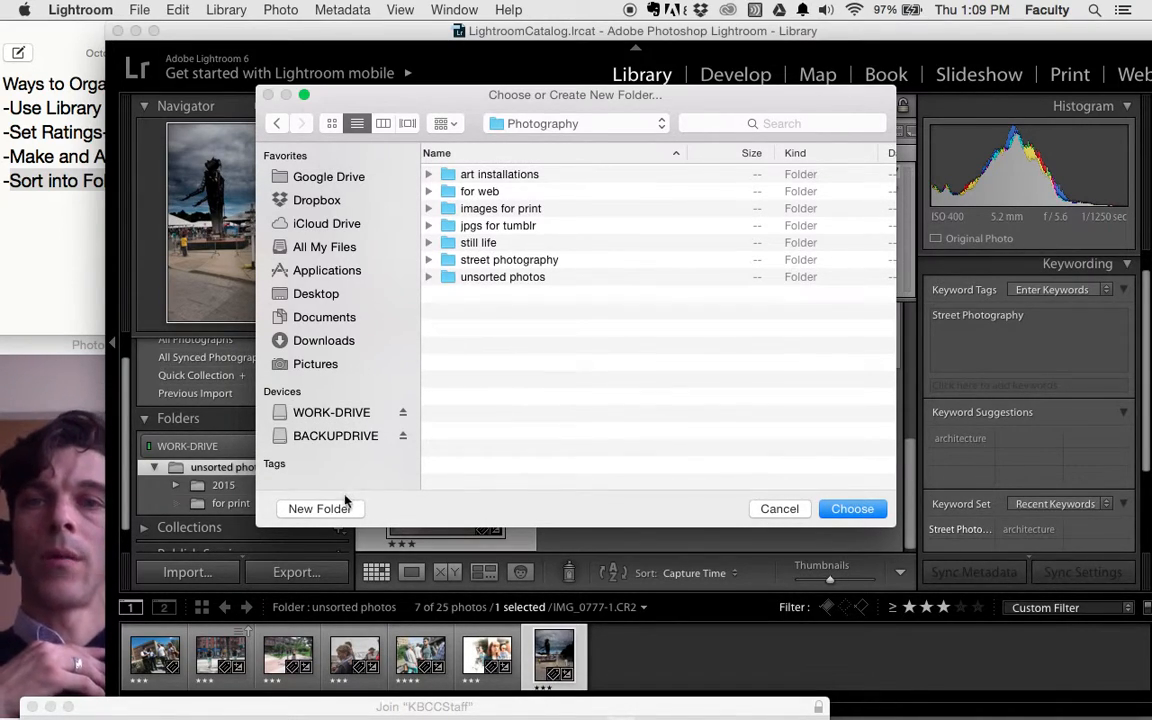
pyautogui.click(508, 260)
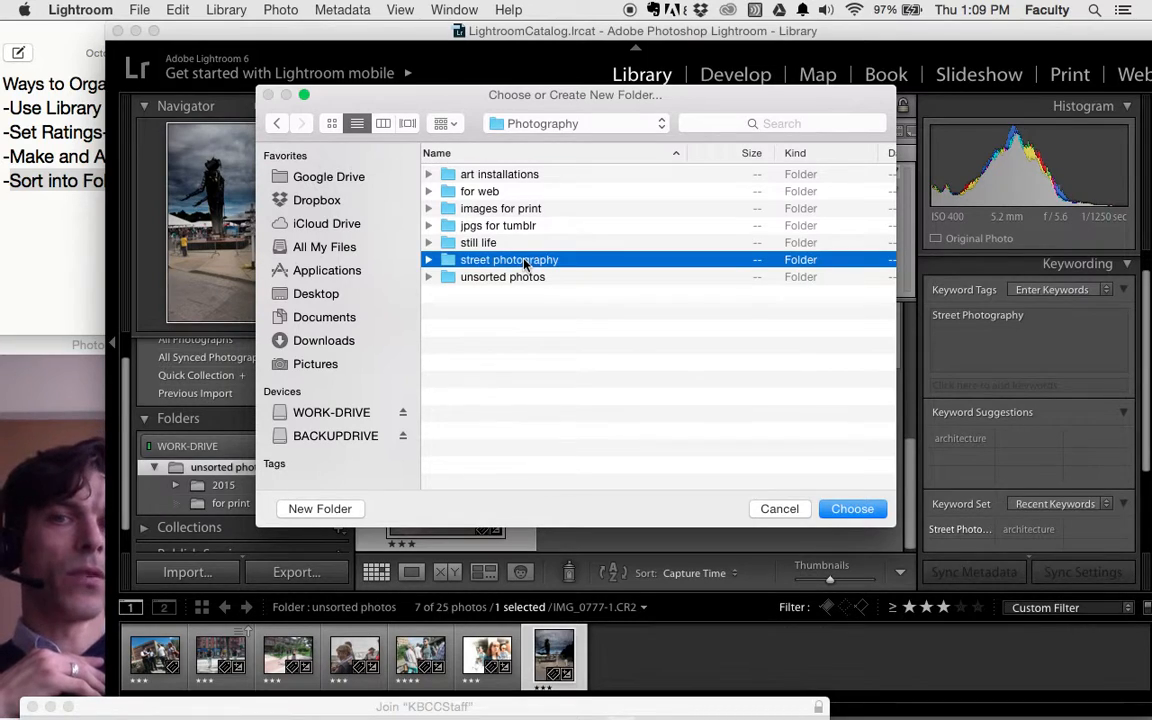
pyautogui.moveTo(320, 510)
pyautogui.write('streeeeet phot')
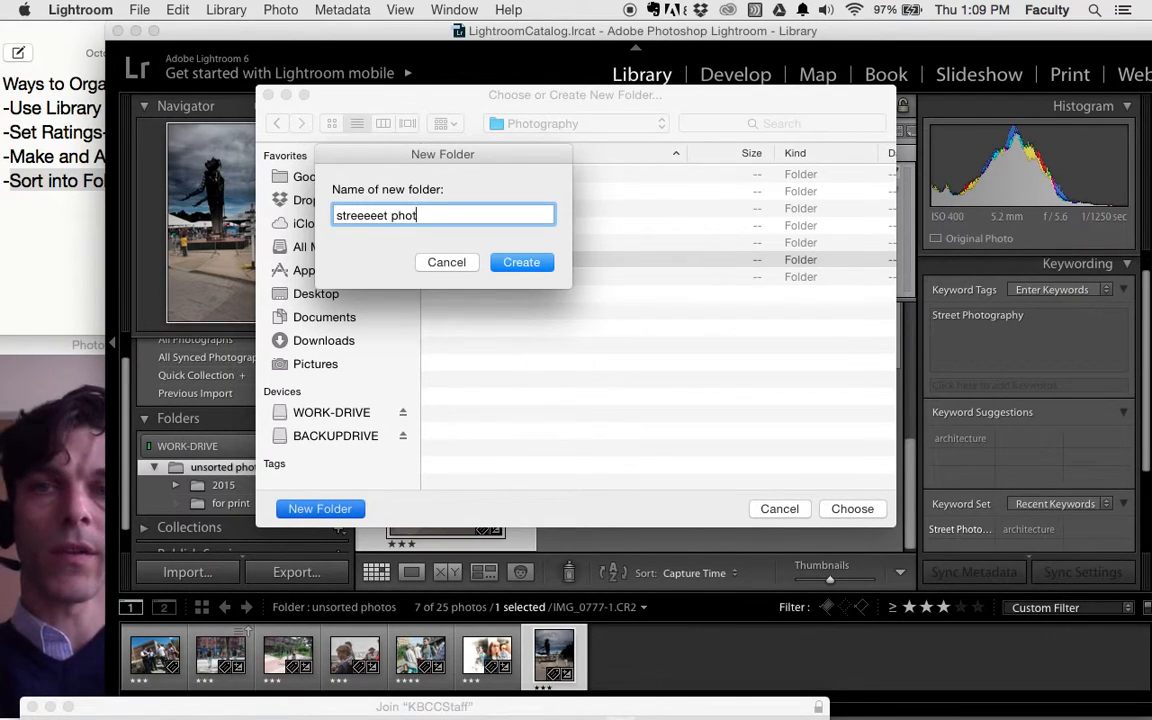
pyautogui.click(520, 262)
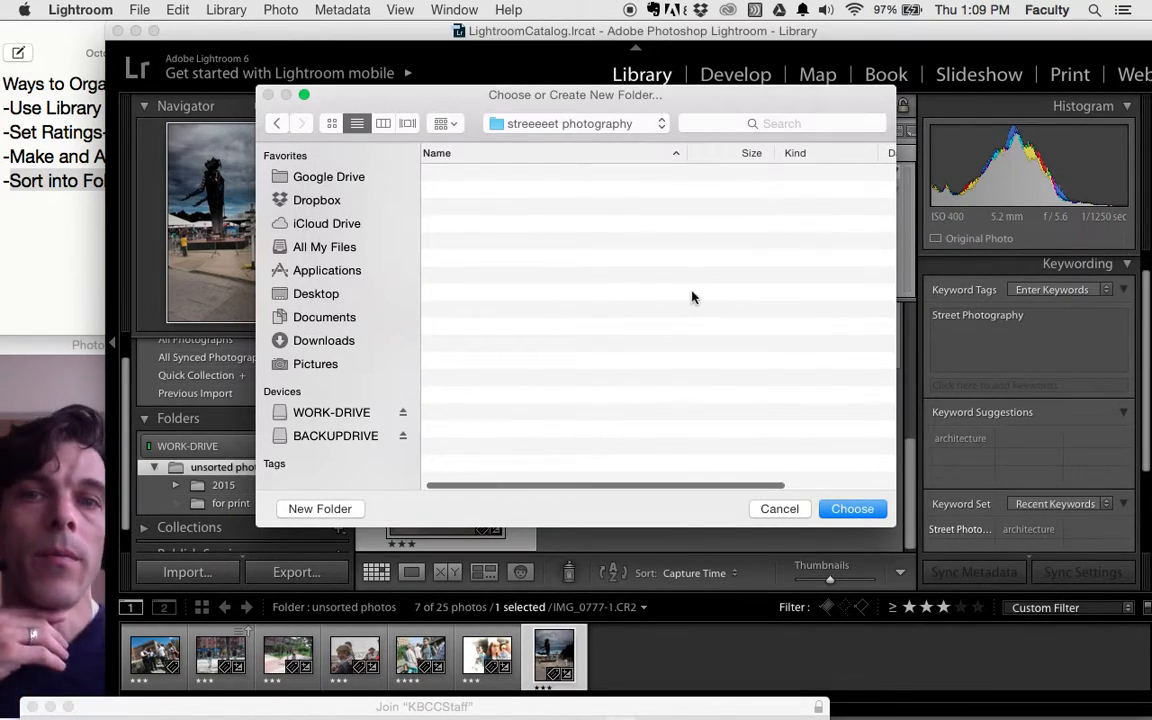
pyautogui.click(852, 508)
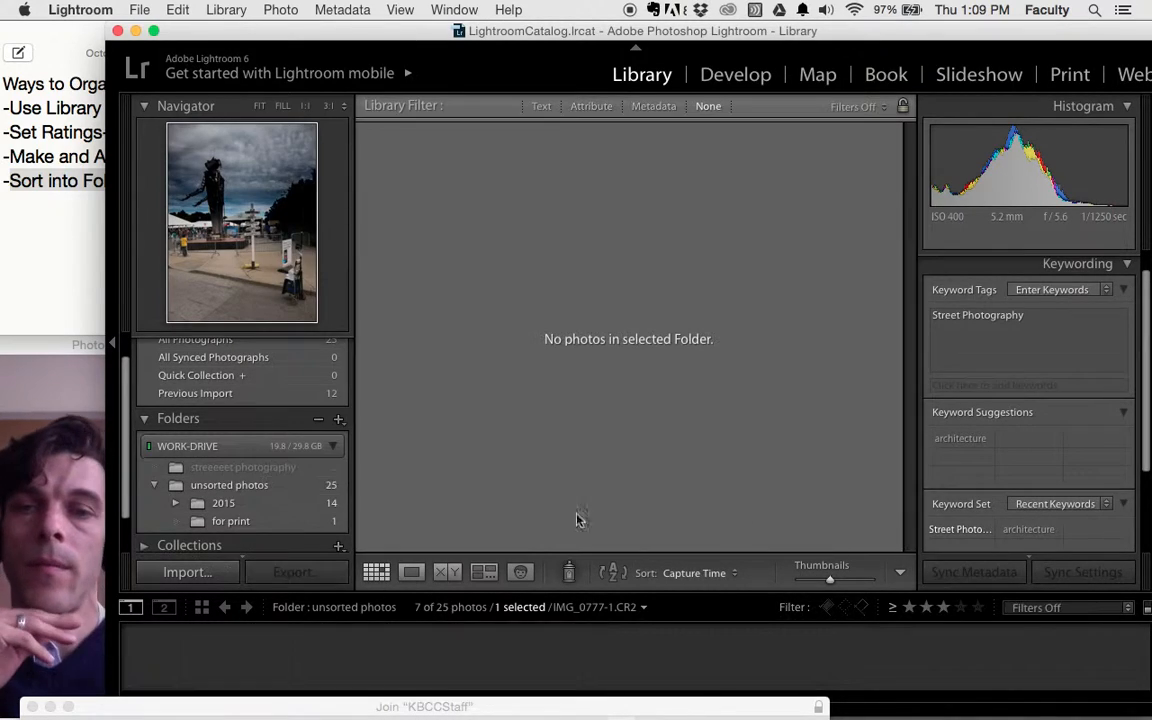
# Check the new folder is empty, then switch to All Photographs showing all 25 photos.
pyautogui.click(244, 468)
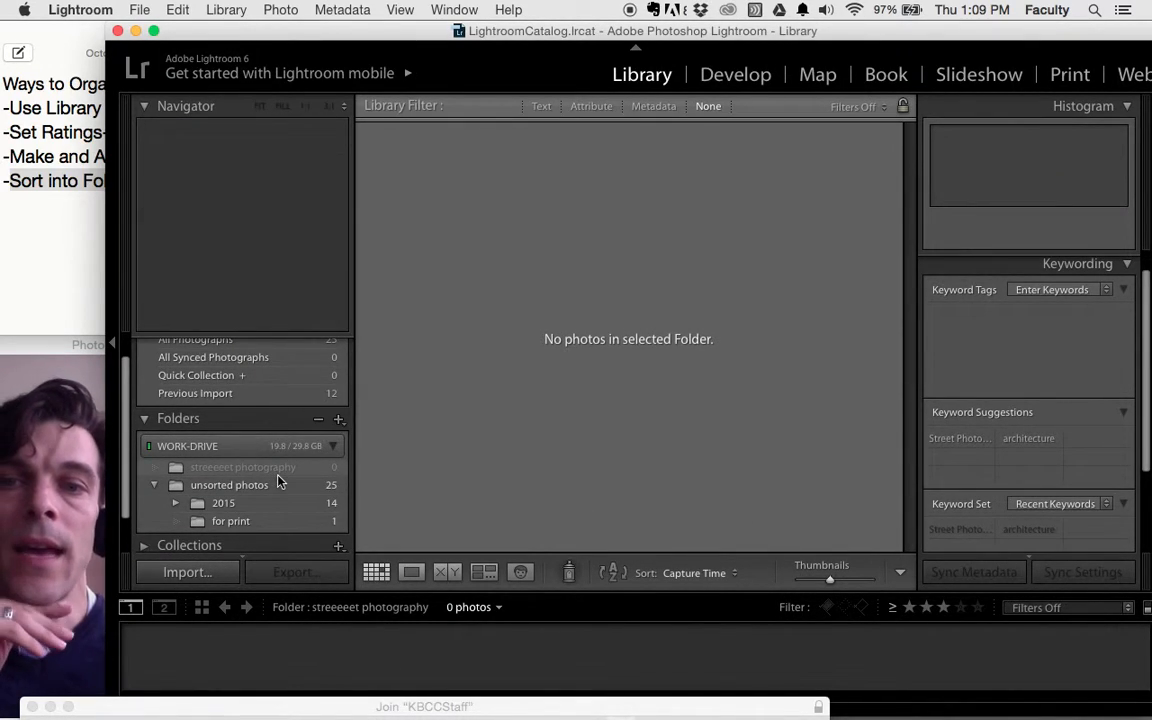
pyautogui.click(244, 468)
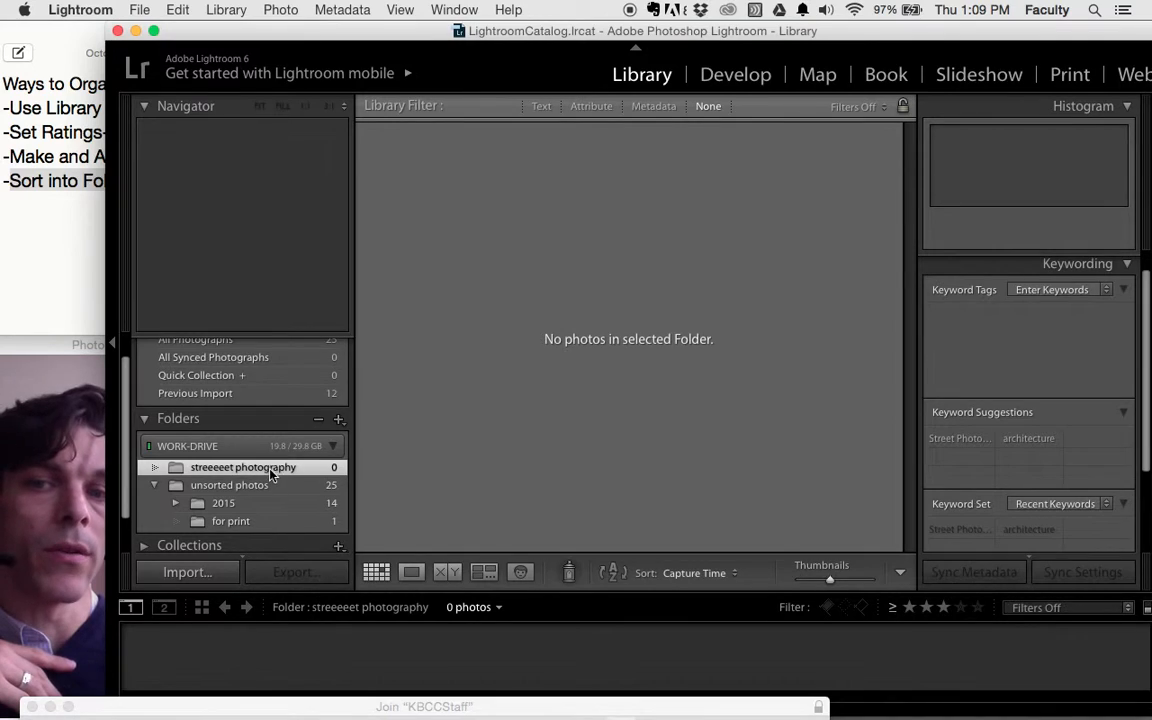
pyautogui.moveTo(292, 476)
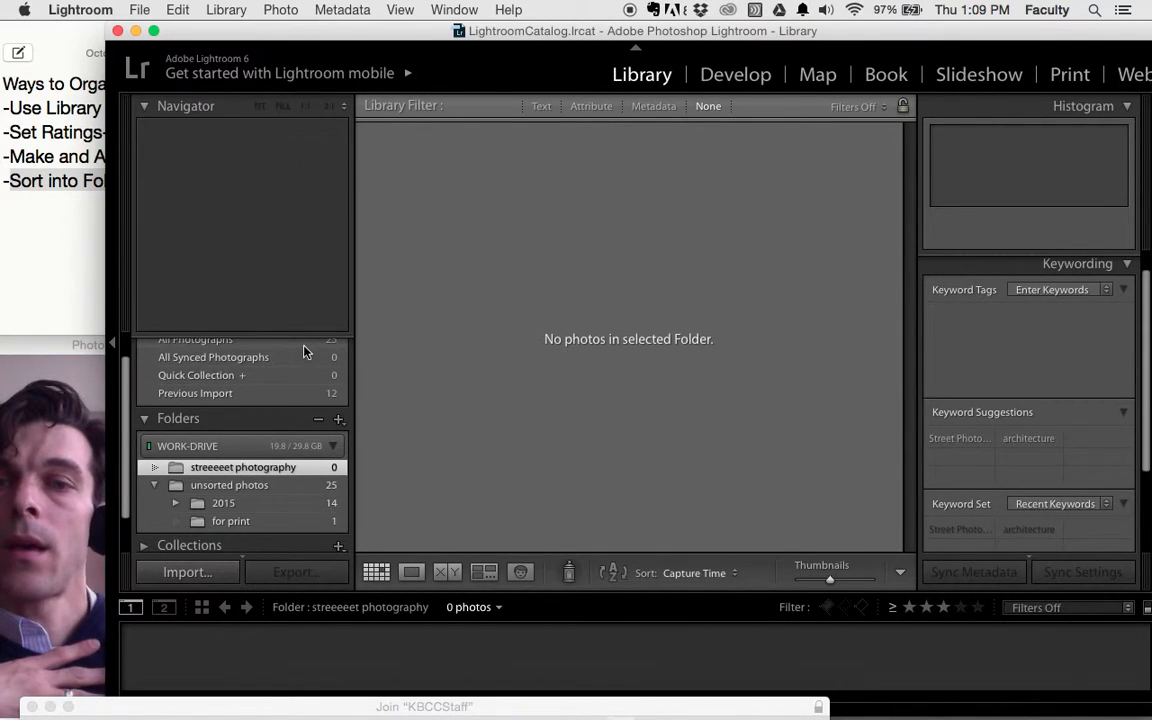
pyautogui.click(196, 342)
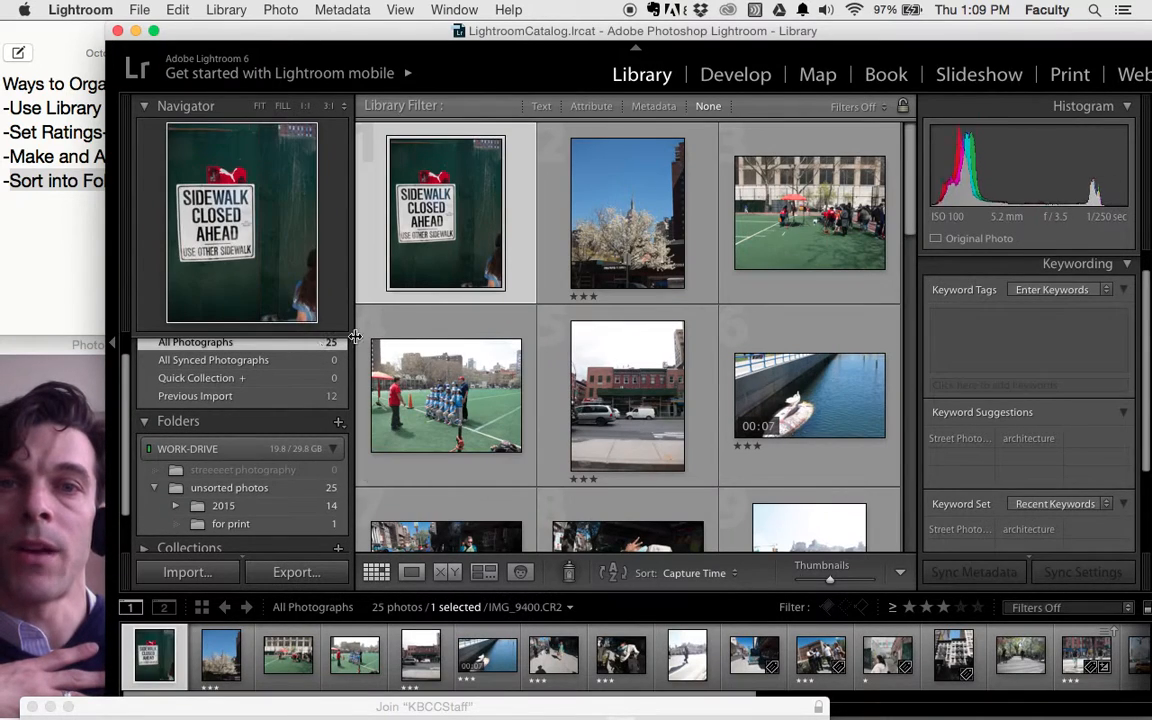
# Filter All Photographs to three stars and higher, showing the seven street photos.
pyautogui.click(590, 106)
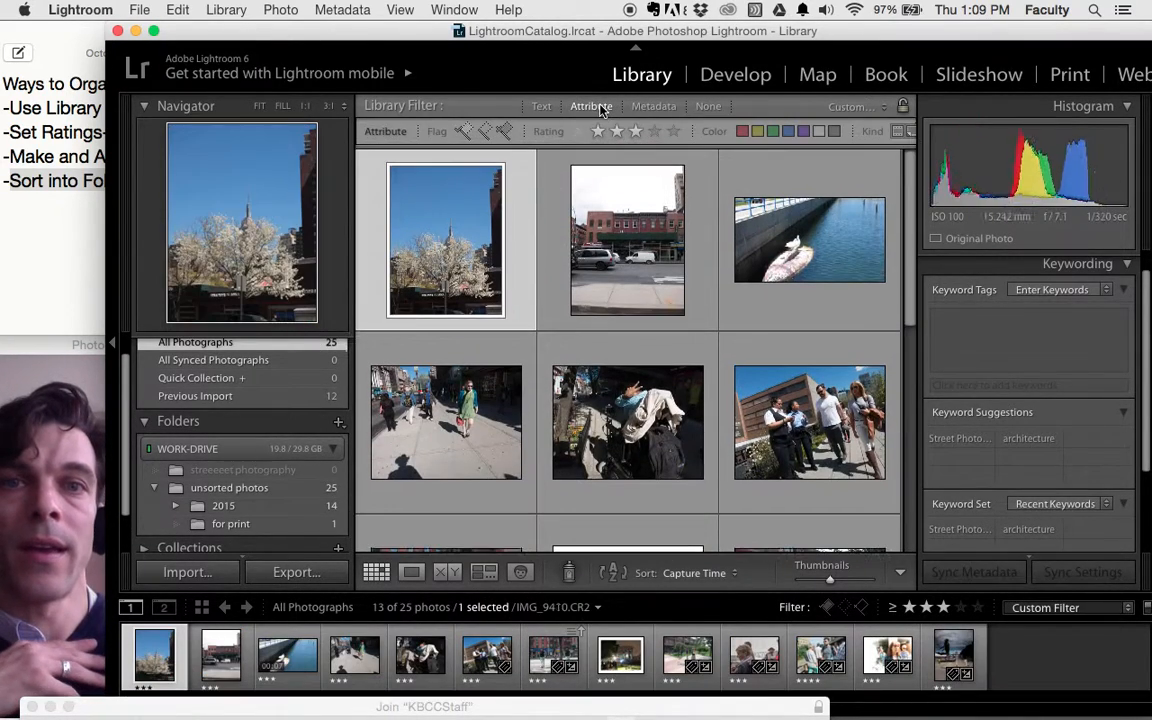
pyautogui.click(636, 132)
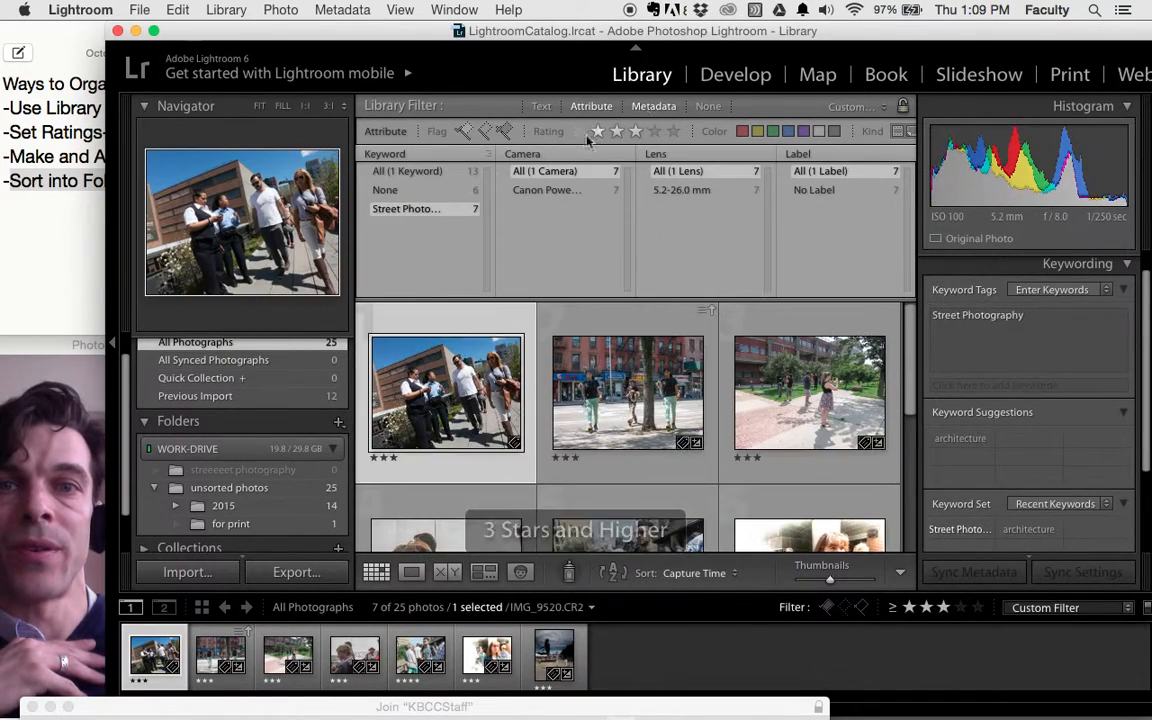
pyautogui.scroll(-3)
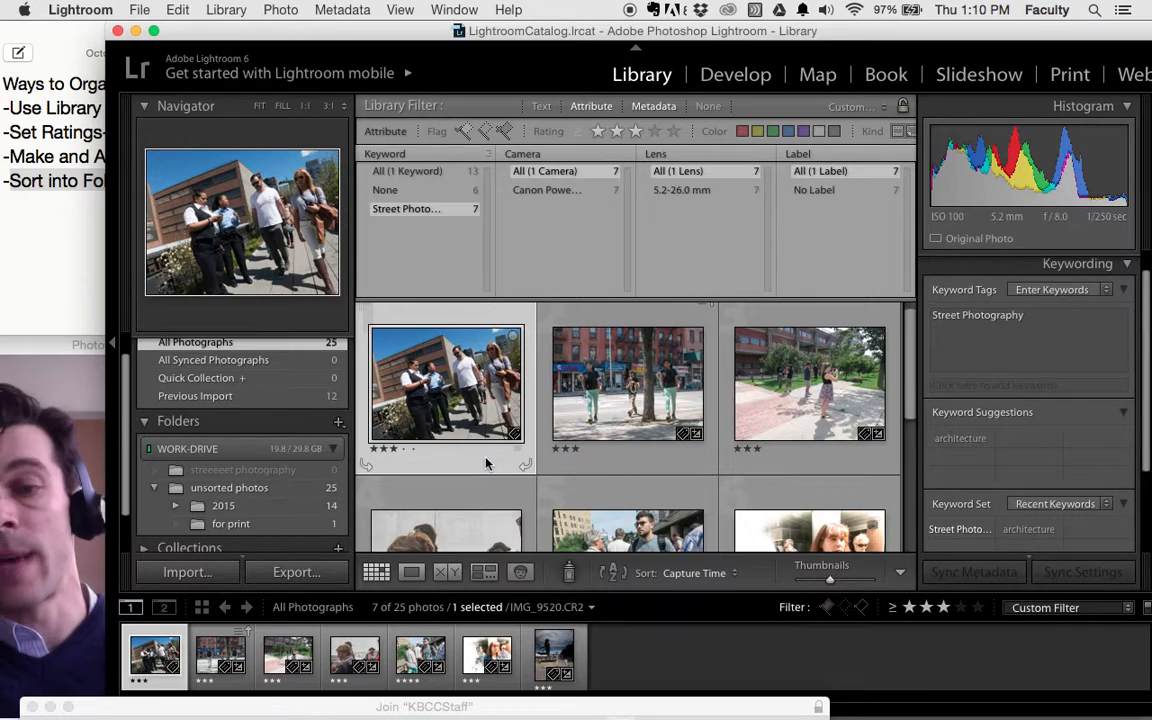
# Select all seven street photos and move them on disk into the new street photography folder.
pyautogui.click(178, 10)
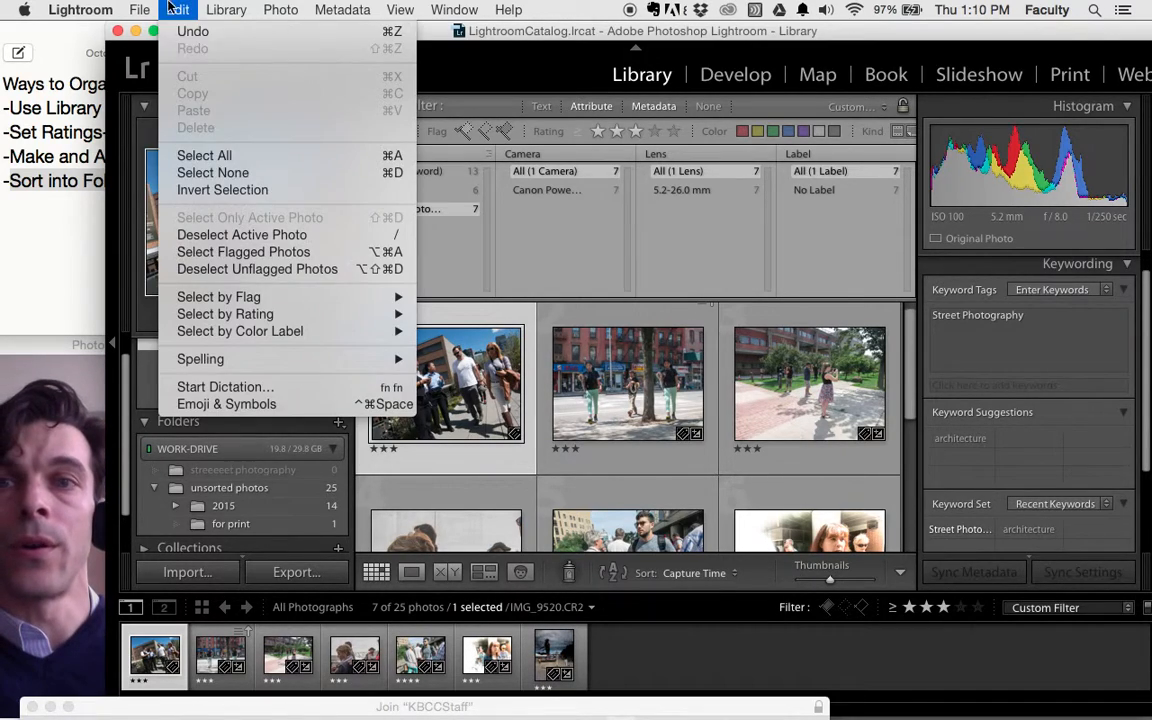
pyautogui.click(204, 156)
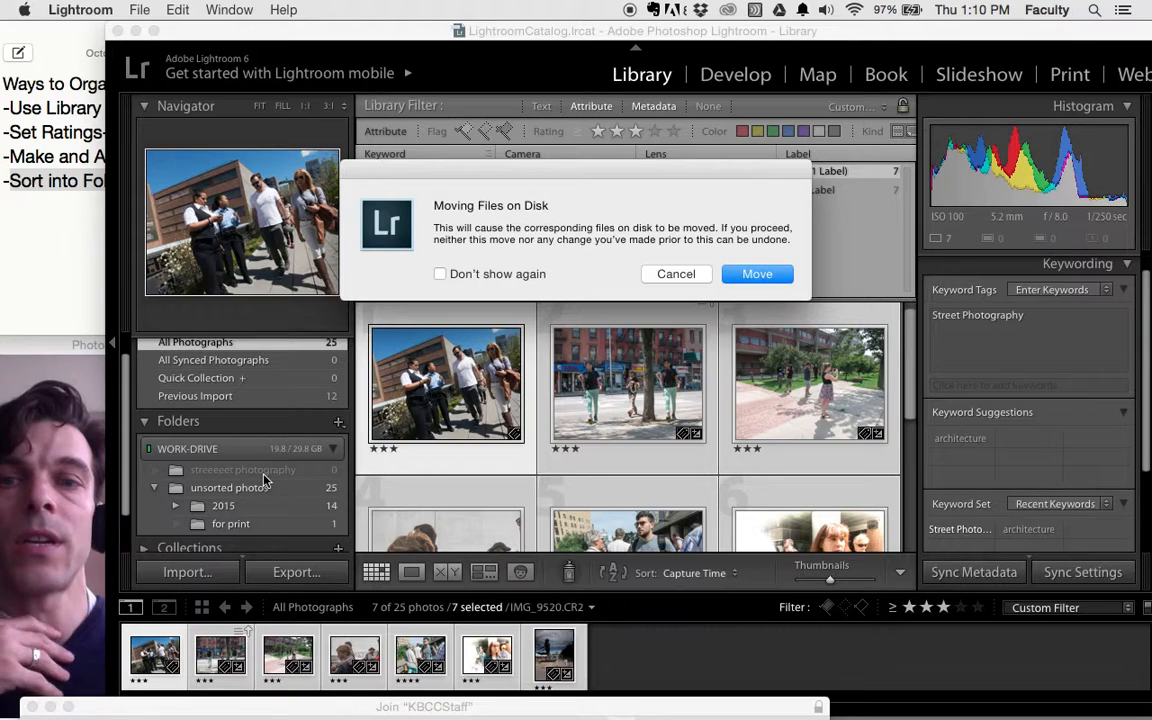
pyautogui.moveTo(516, 214)
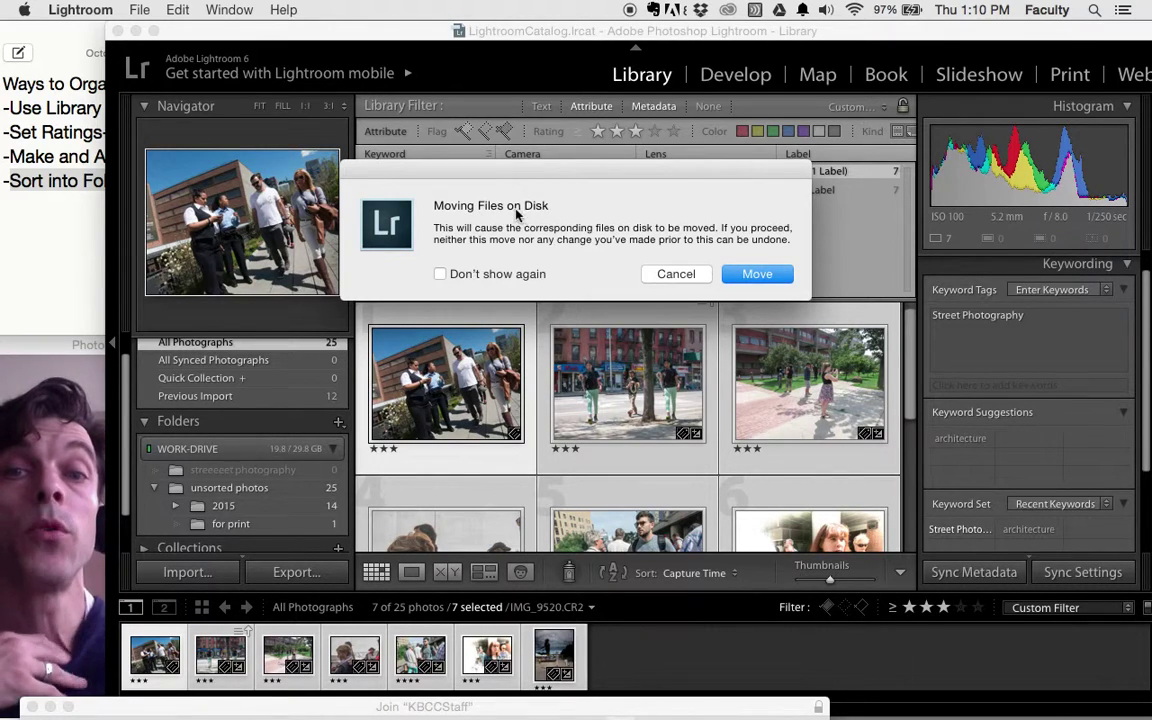
pyautogui.moveTo(610, 254)
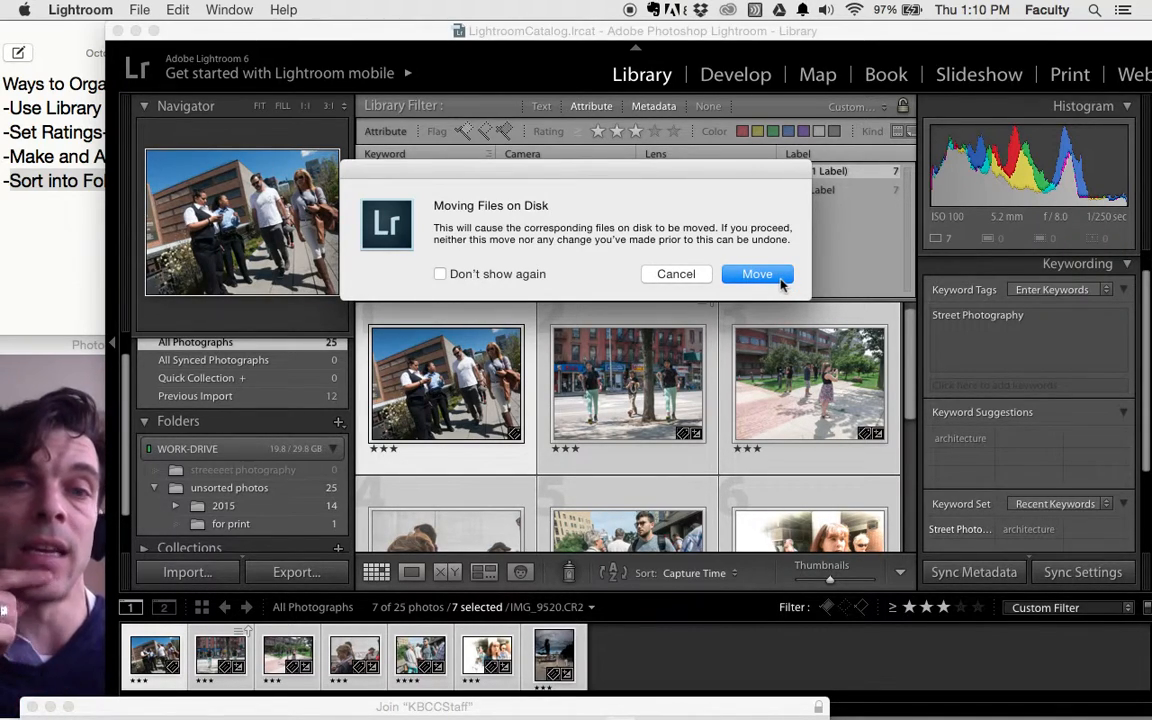
pyautogui.click(756, 274)
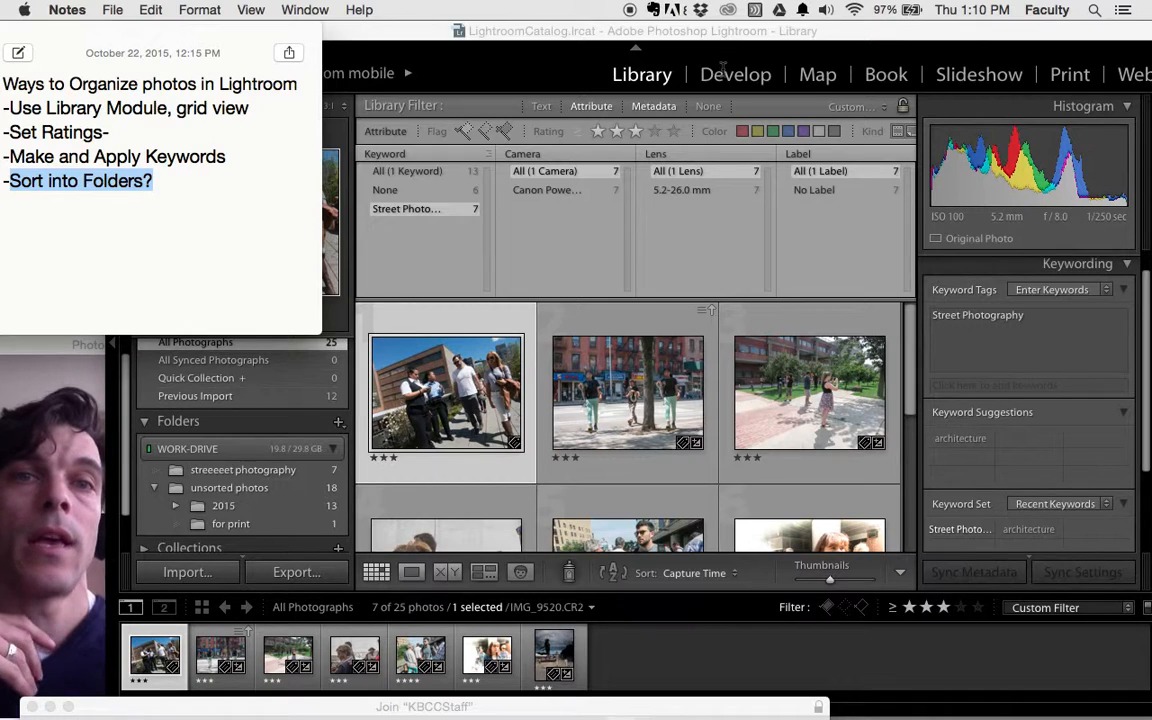
# Open the photo of the group walking on the street in the Develop module.
pyautogui.click(736, 74)
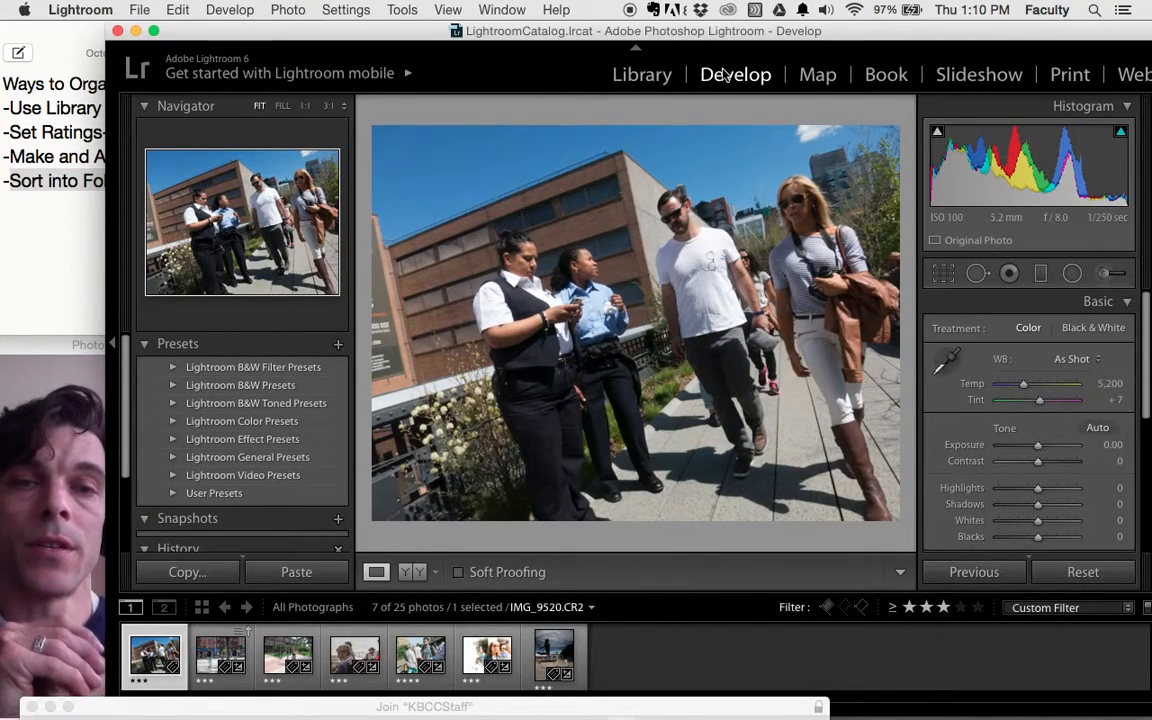